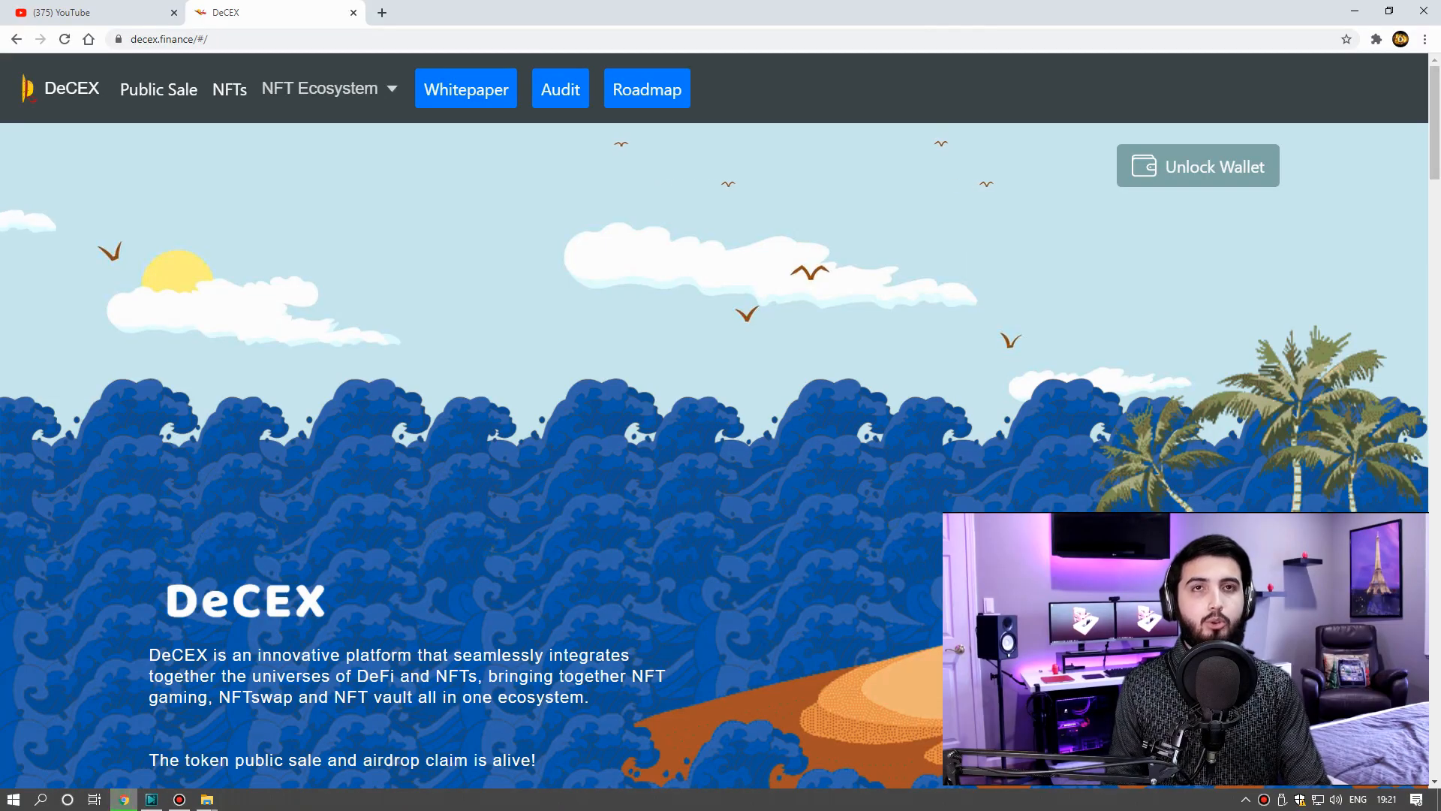
- Open Public Sale and scroll through its start time, sale address and token price details
left_click(159, 89)
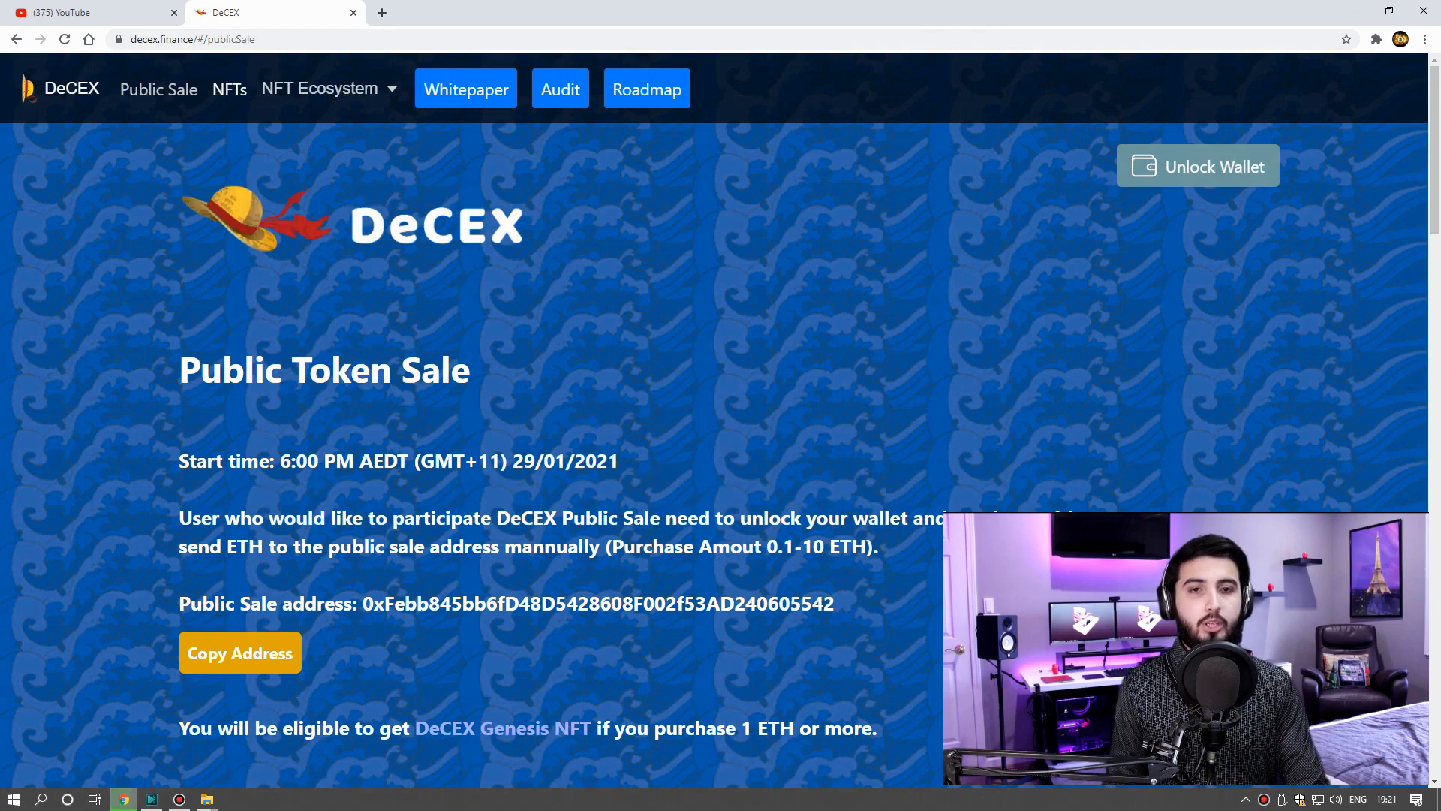
scroll("down", 3)
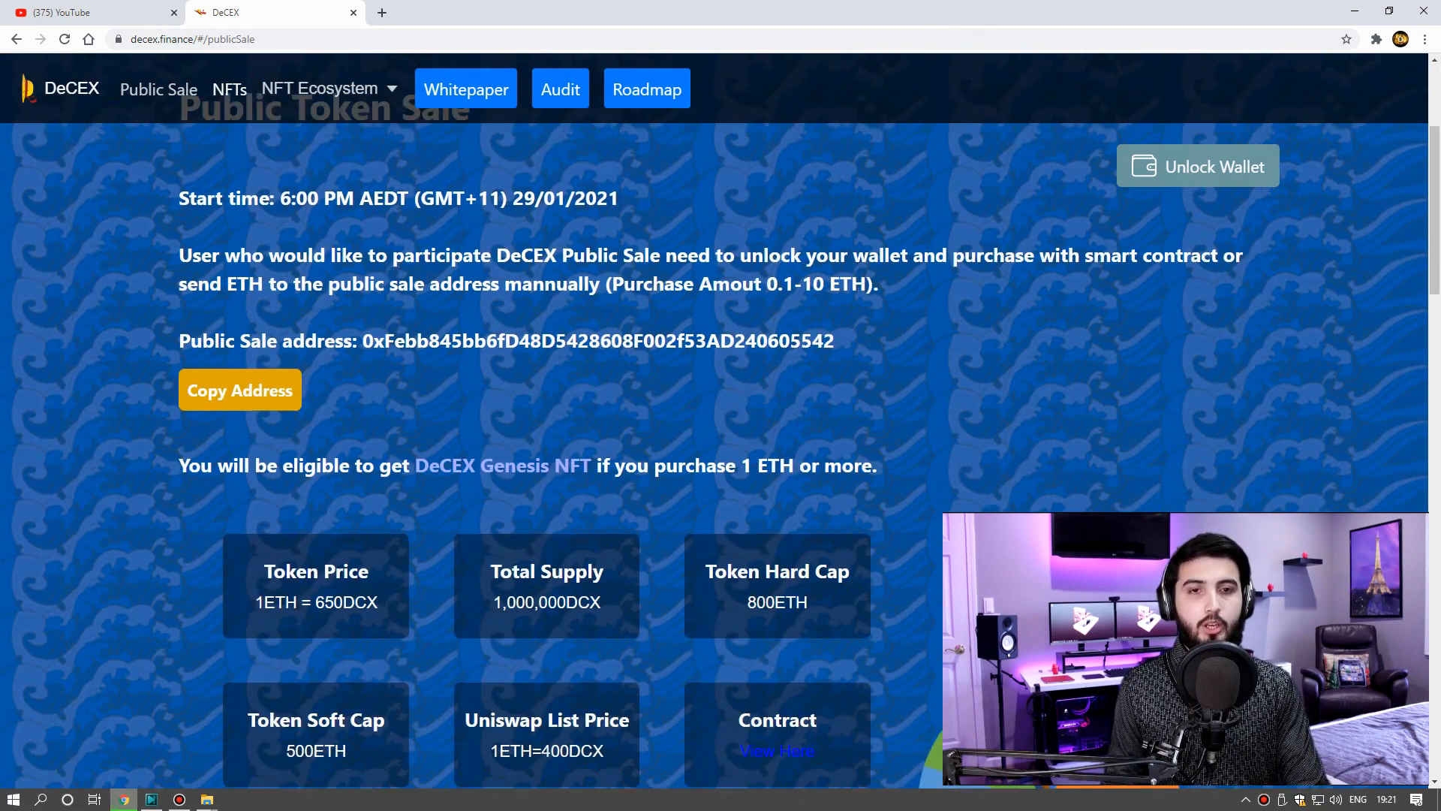
scroll("up", 3)
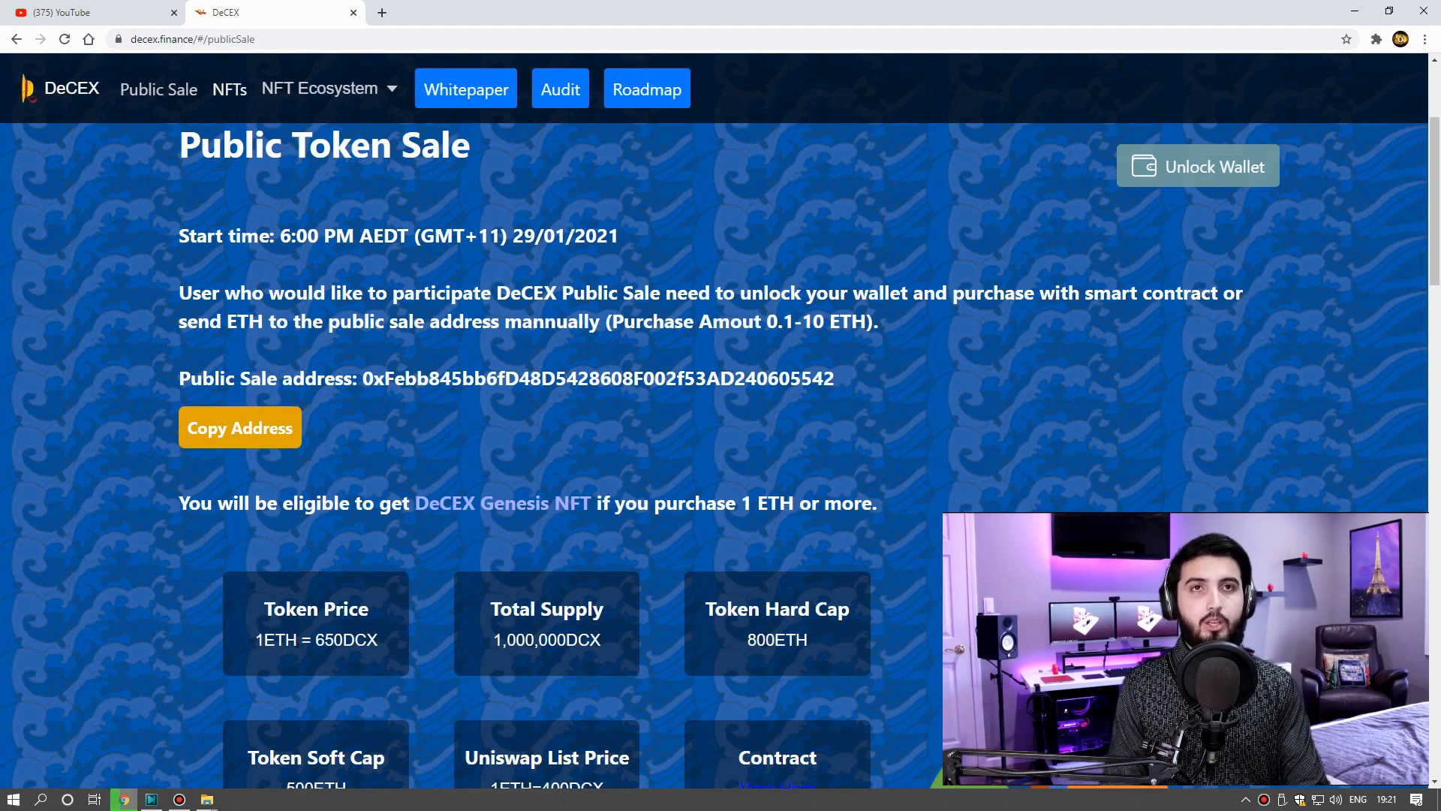
scroll("down", 3)
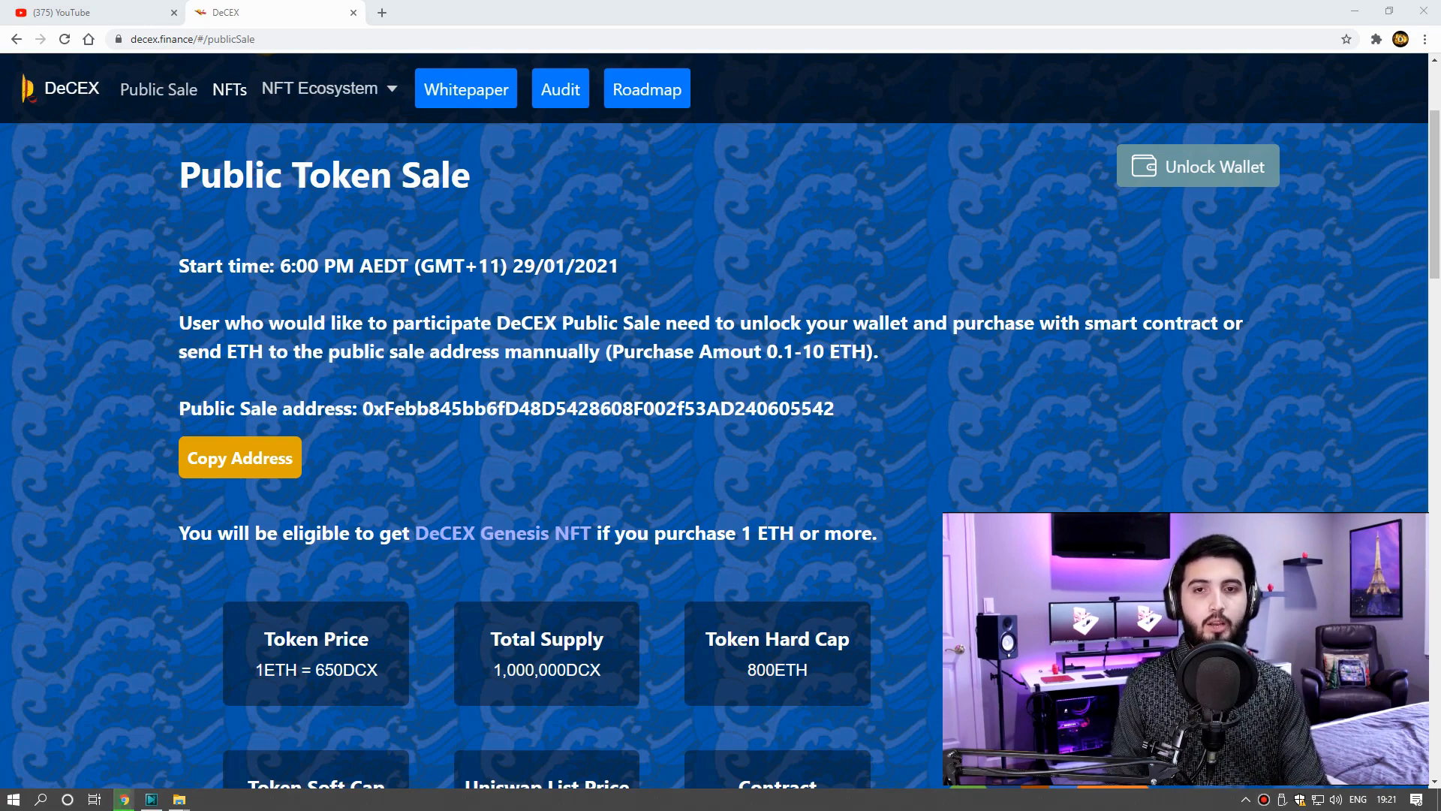
- Connect the wallet with Unlock Wallet, enter 0.1 ETH and attempt Buy
left_click(1198, 167)
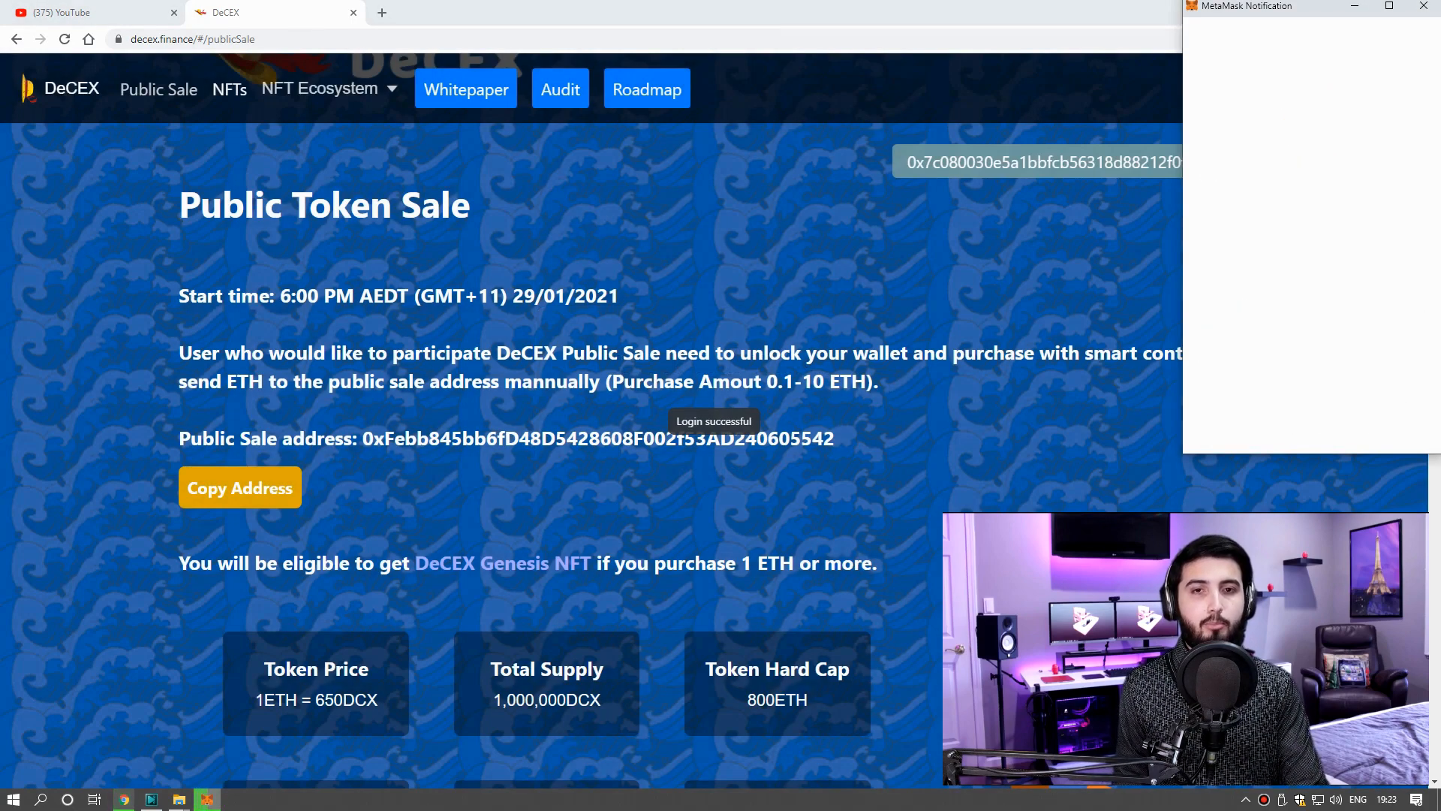
scroll("down", 3)
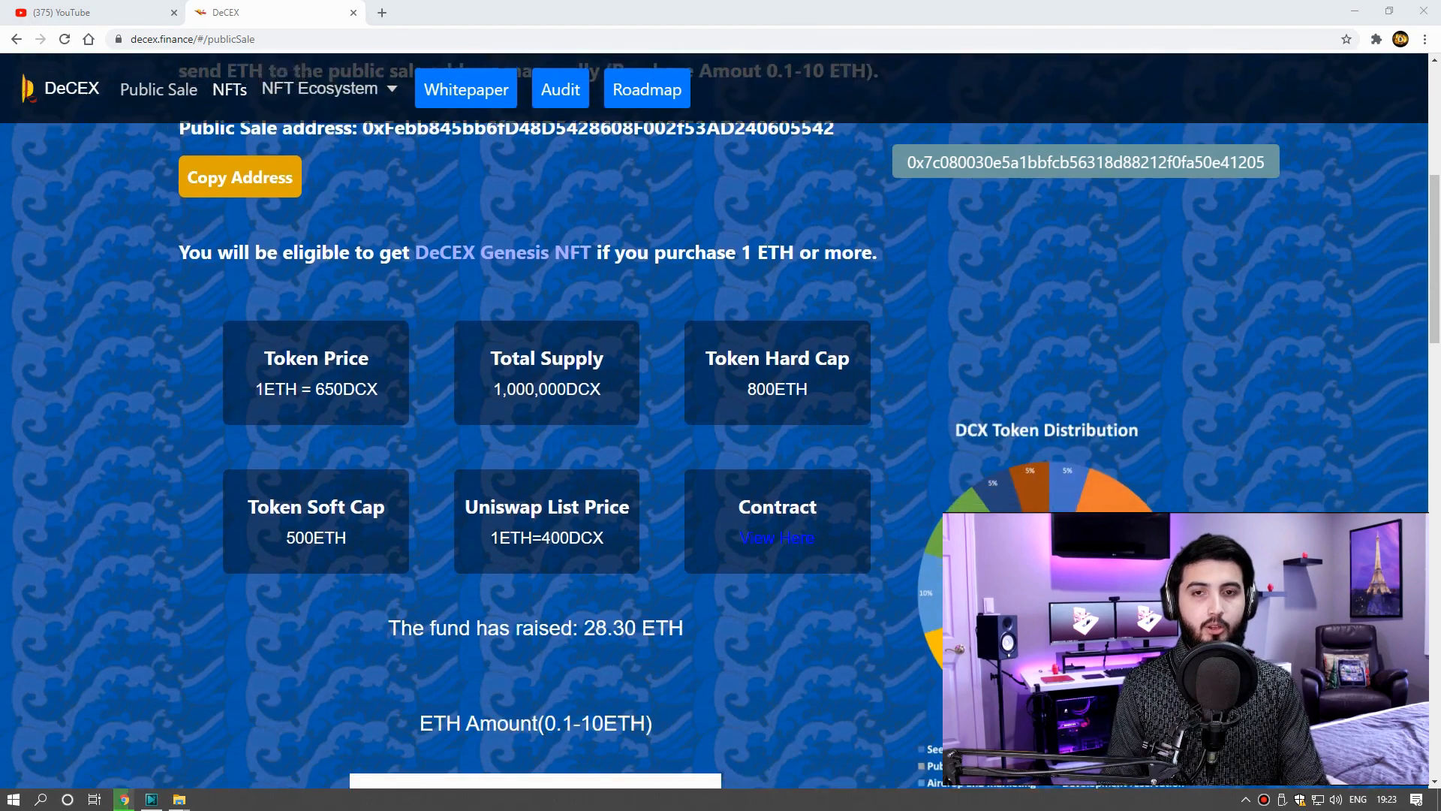
scroll("down", 3)
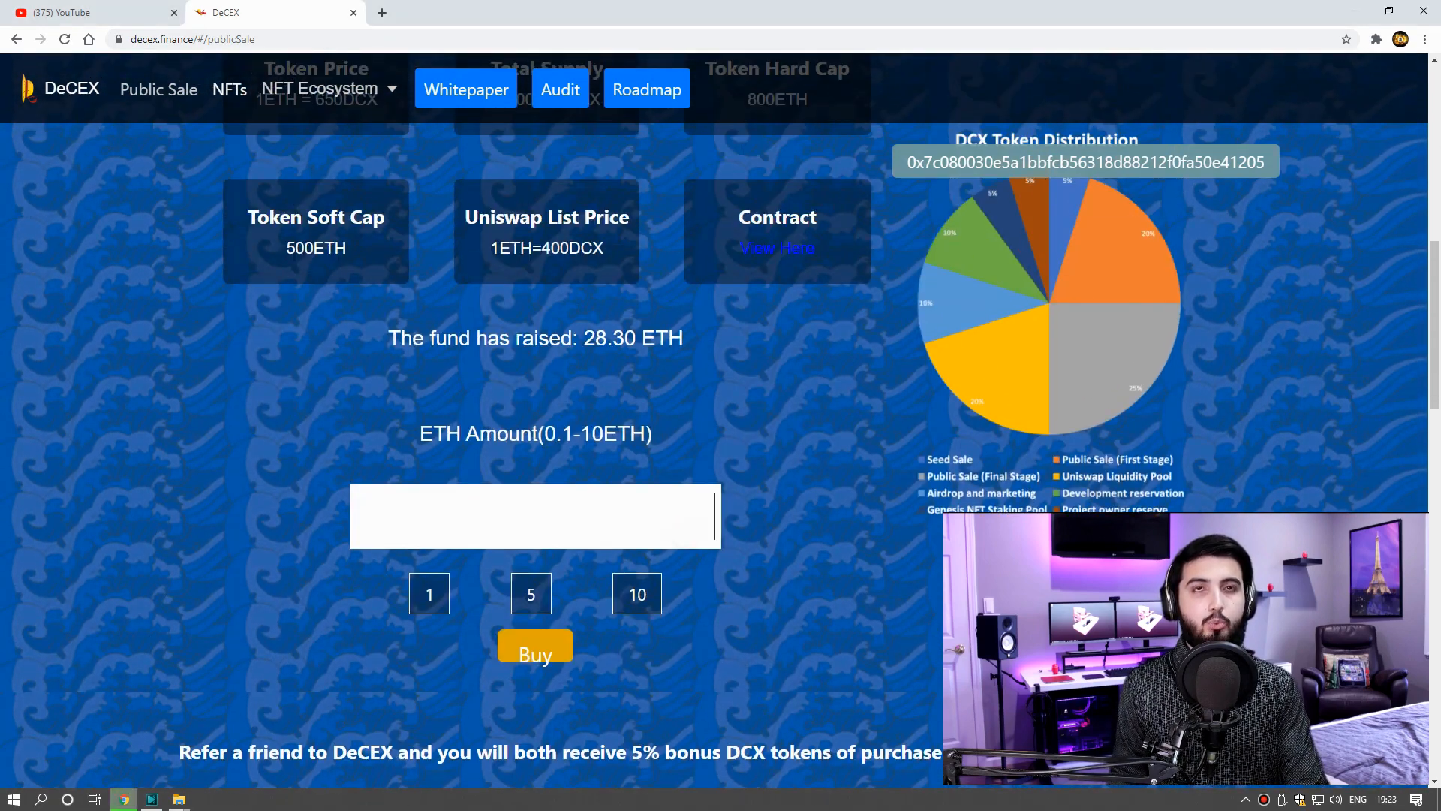
type("0.1")
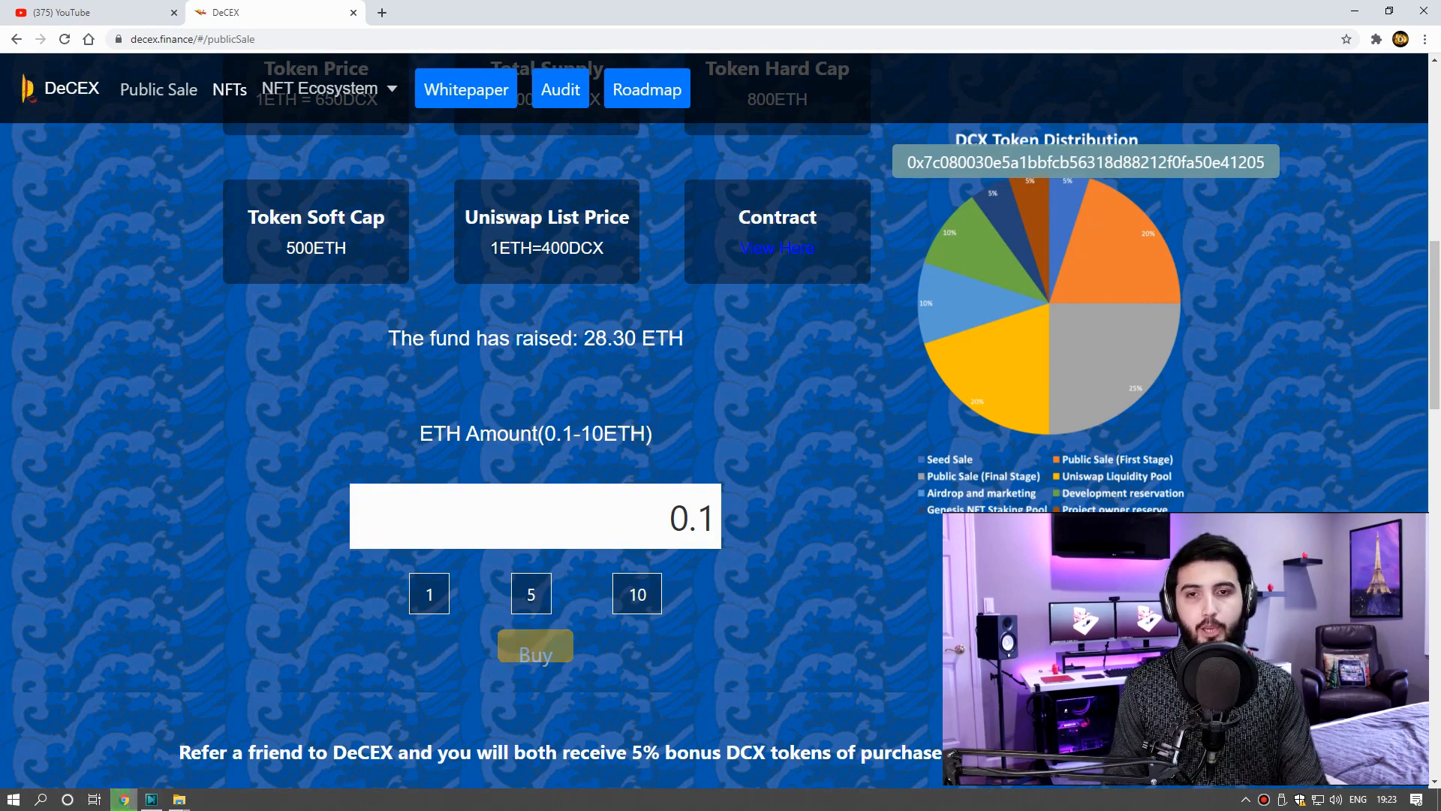
left_click(535, 655)
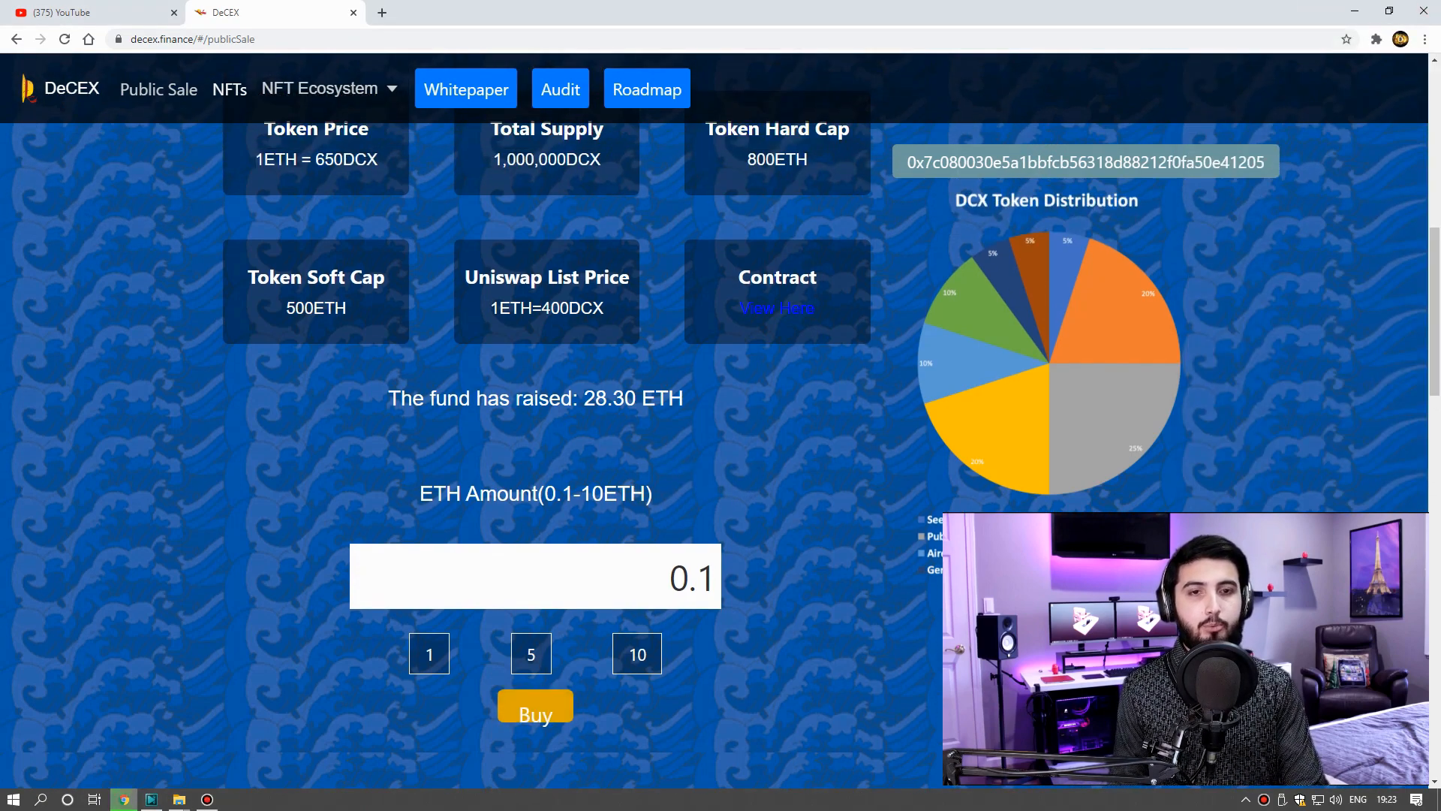
scroll("down", 3)
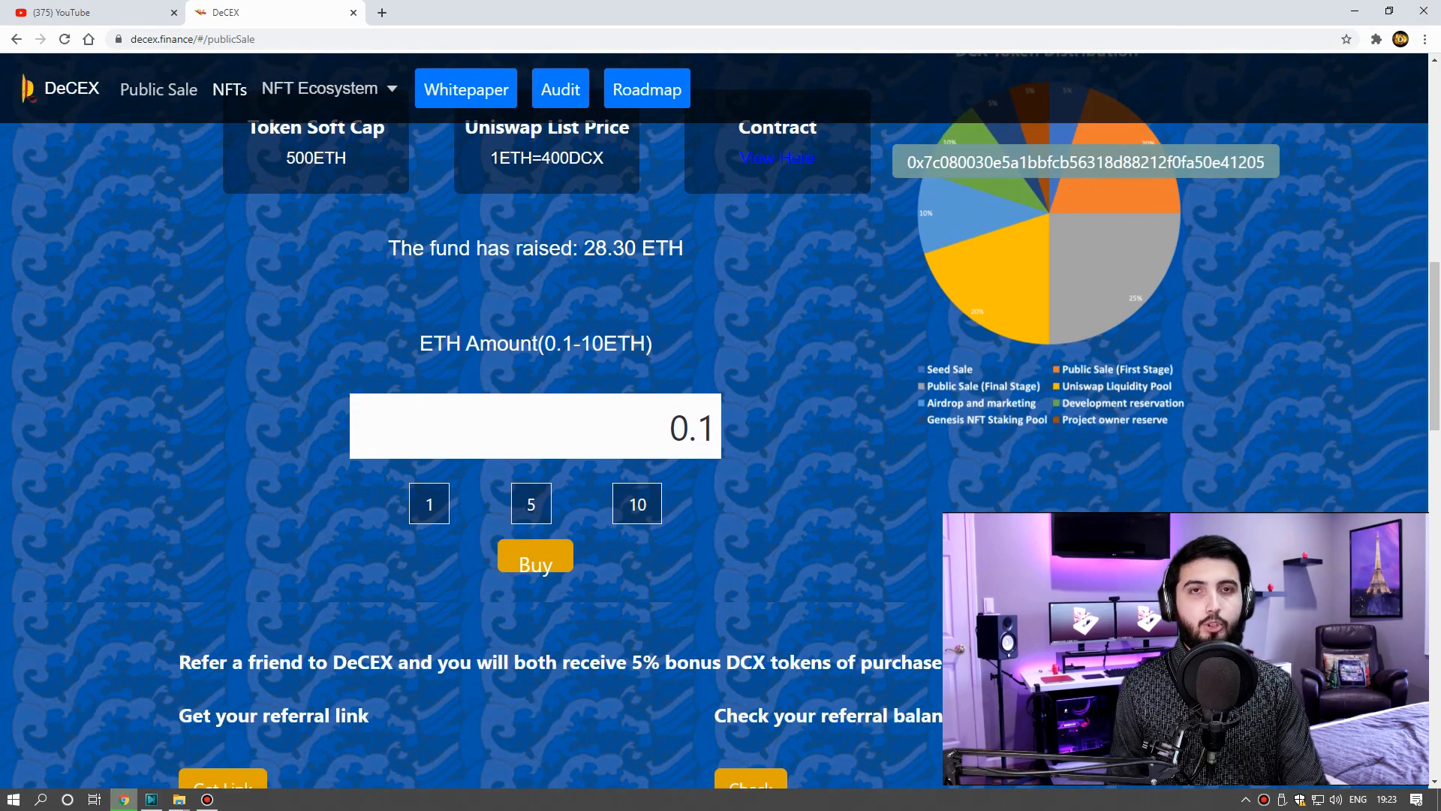
scroll("down", 3)
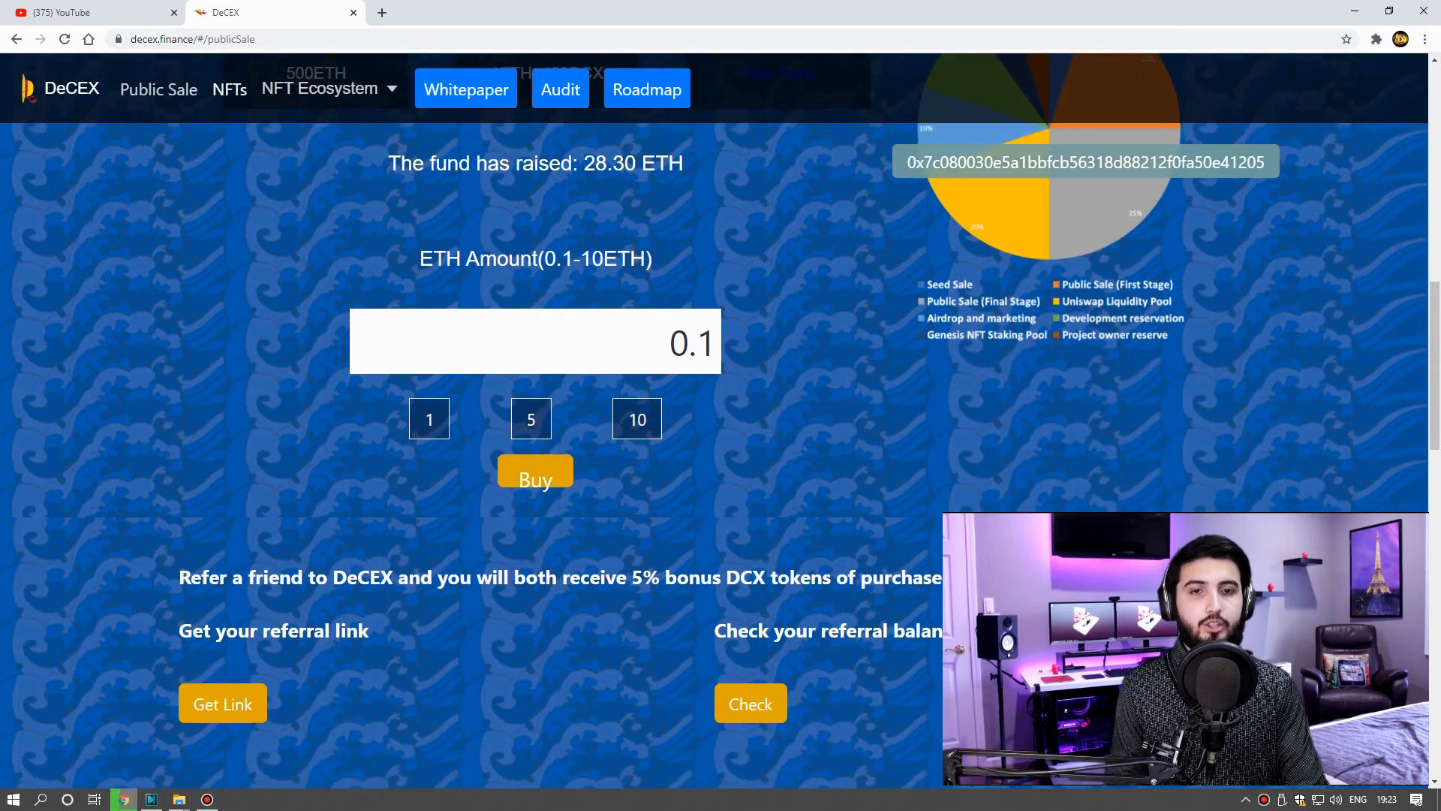
scroll("down", 3)
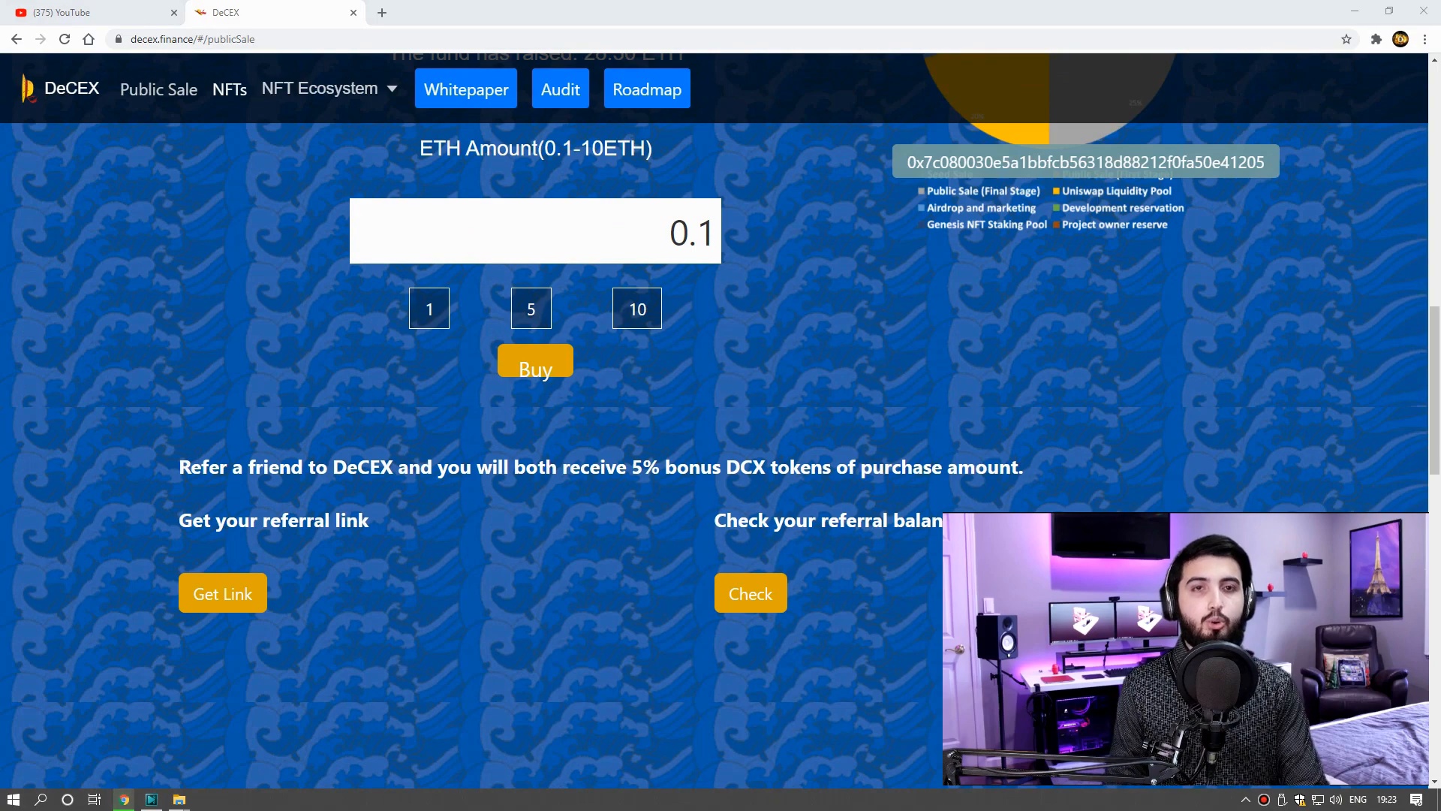
scroll("down", 3)
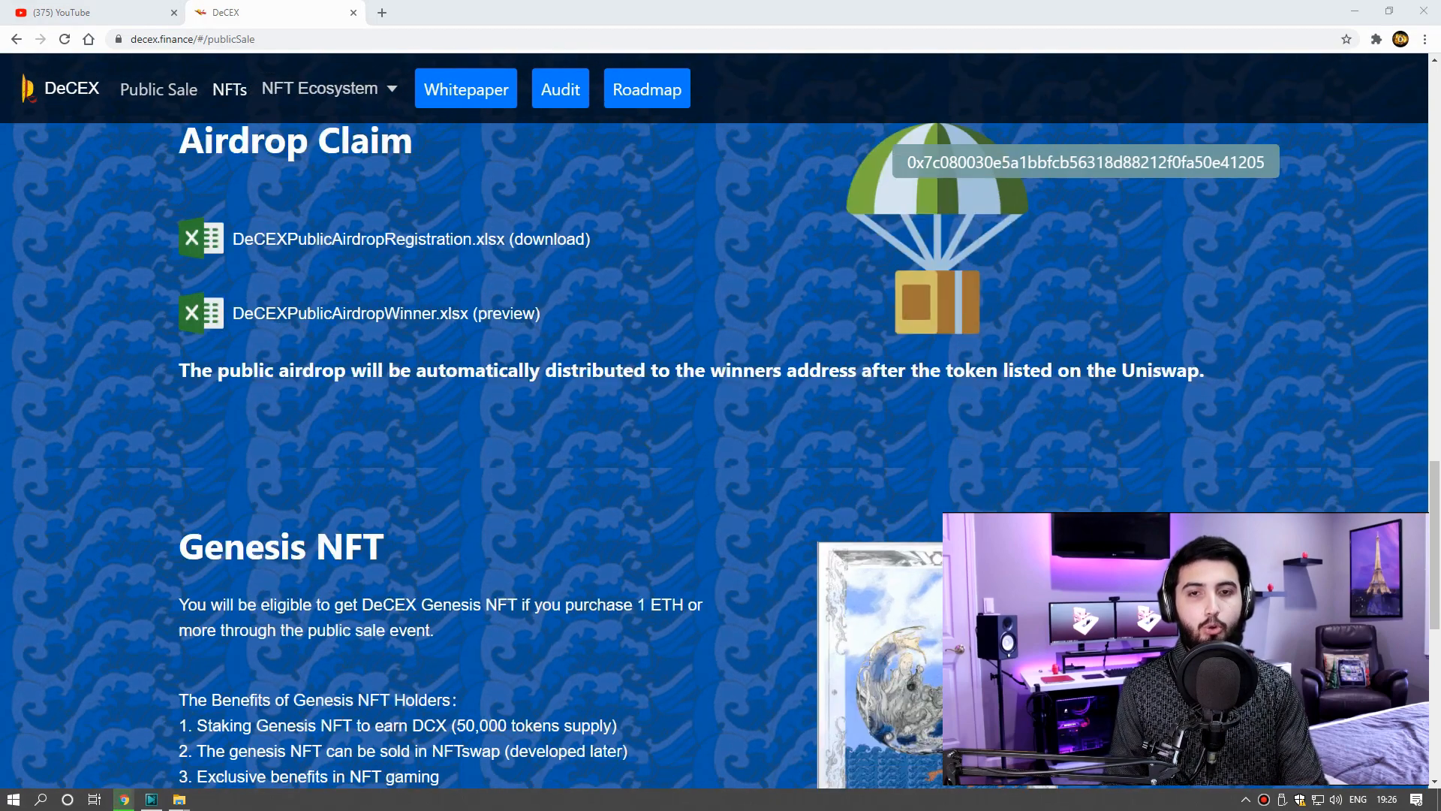
scroll("down", 3)
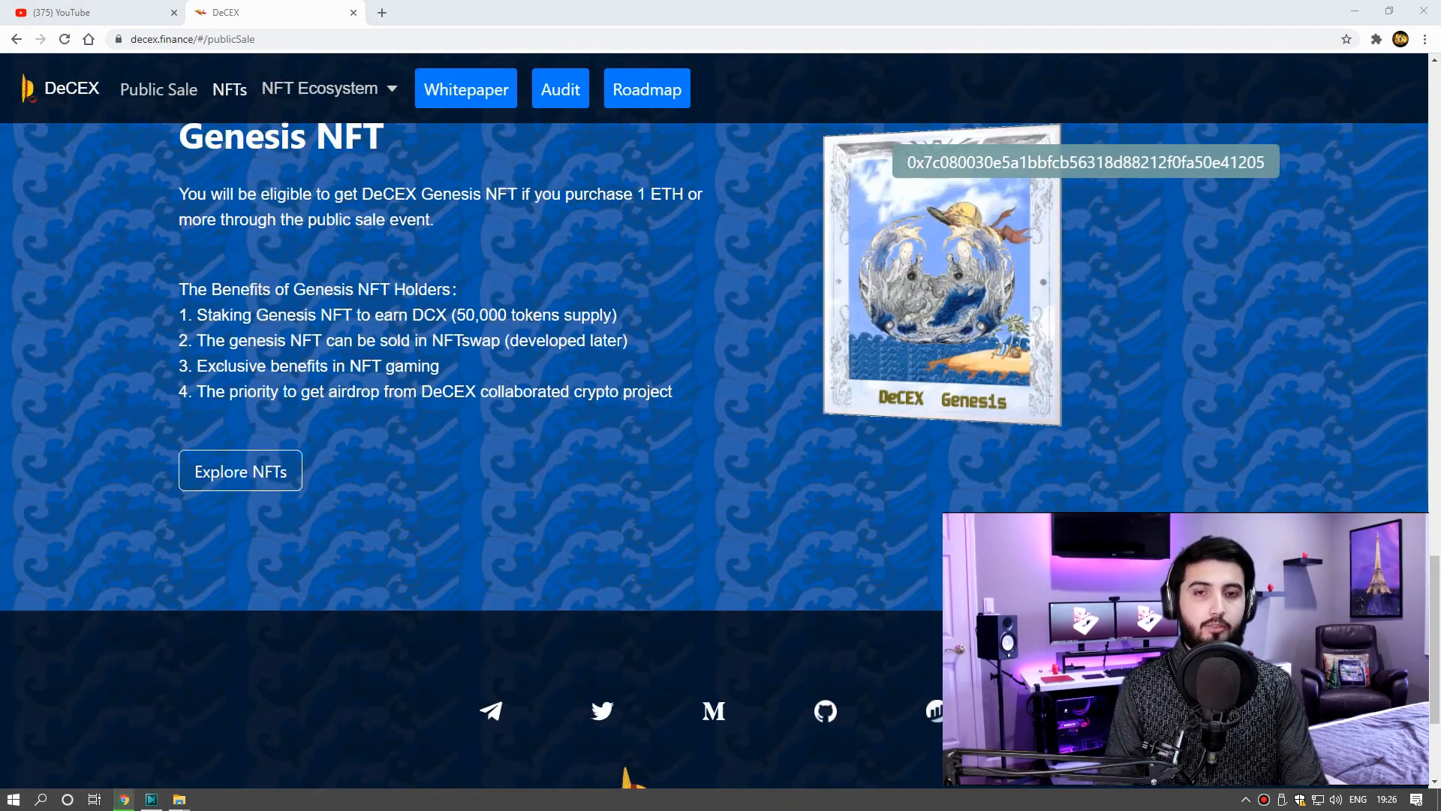
scroll("up", 3)
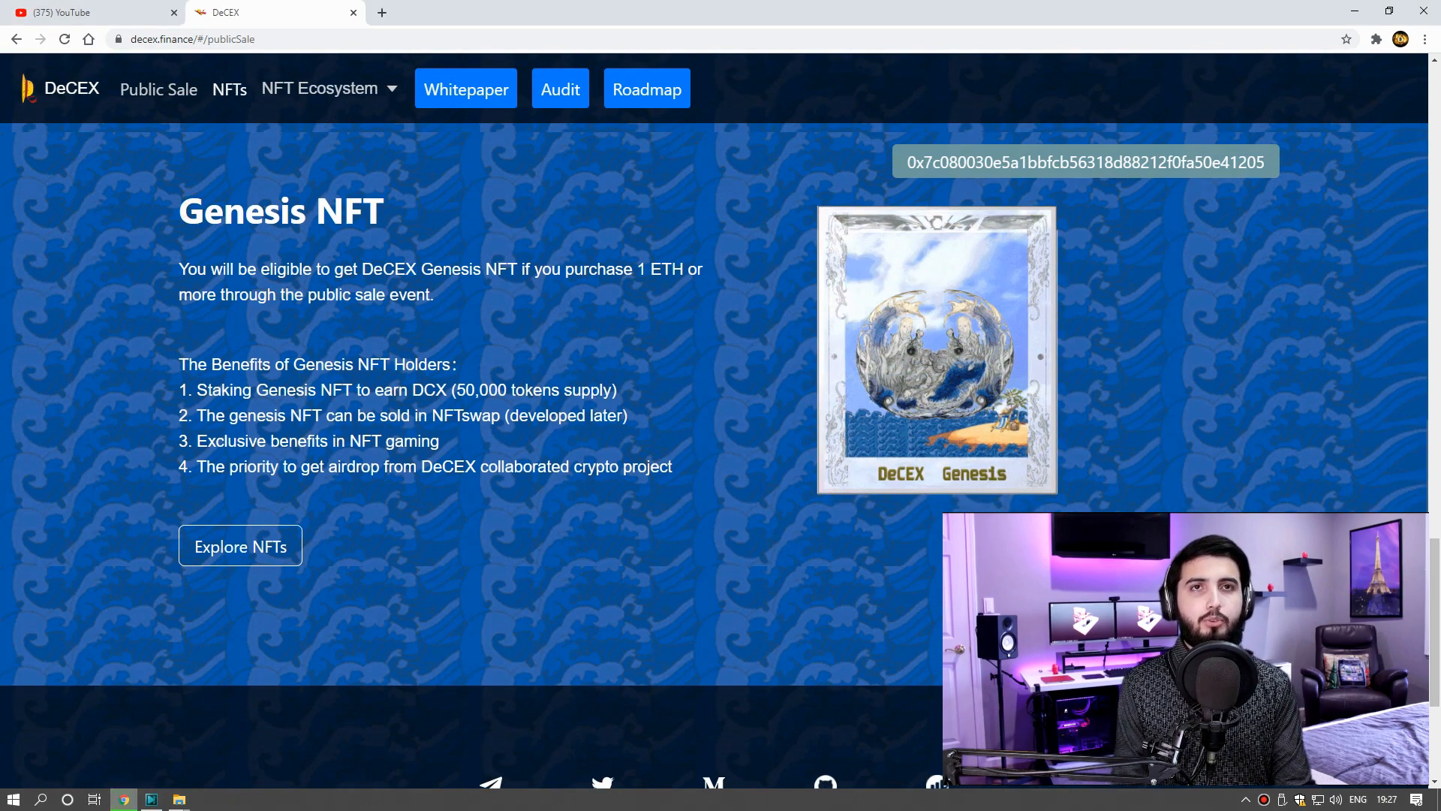
scroll("up", 3)
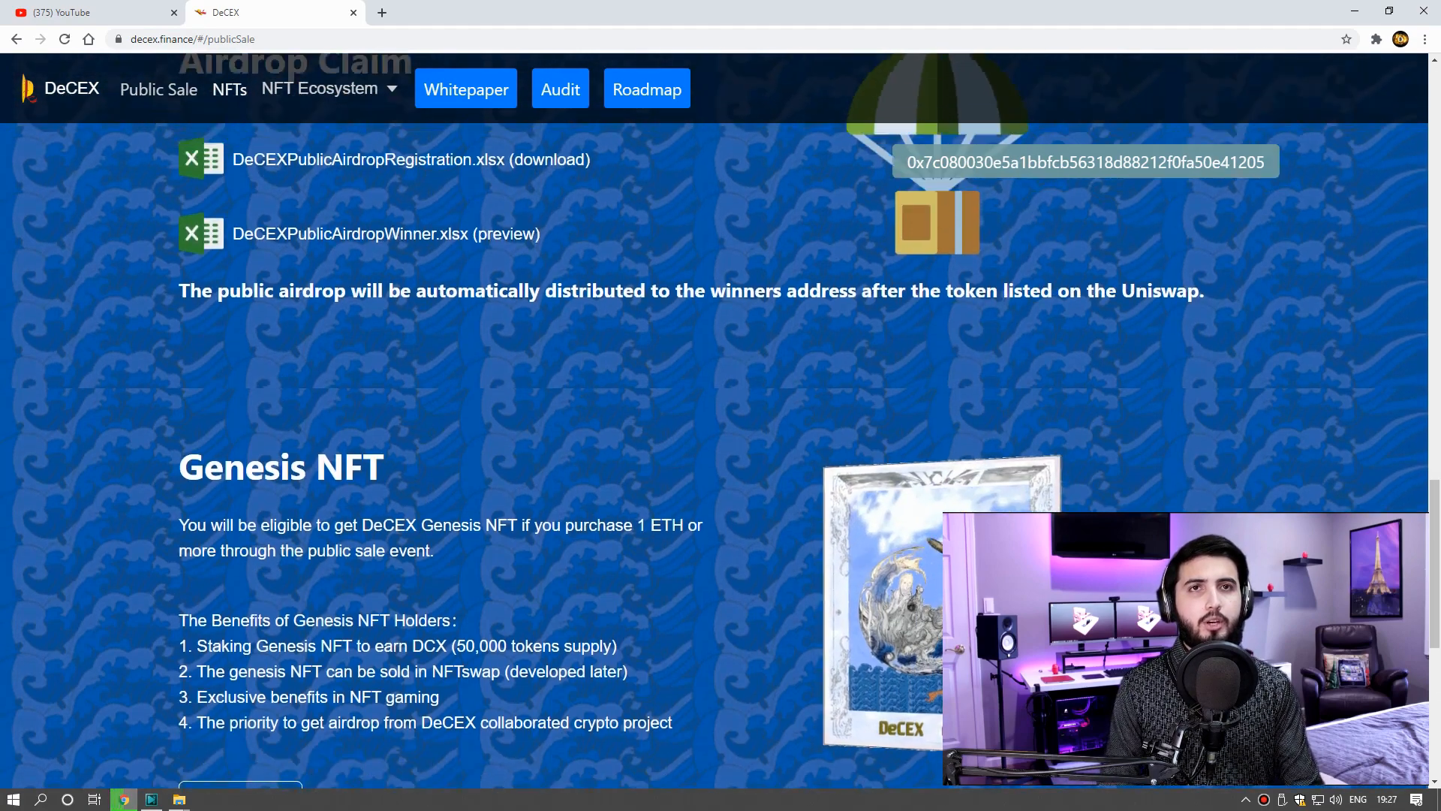
scroll("up", 3)
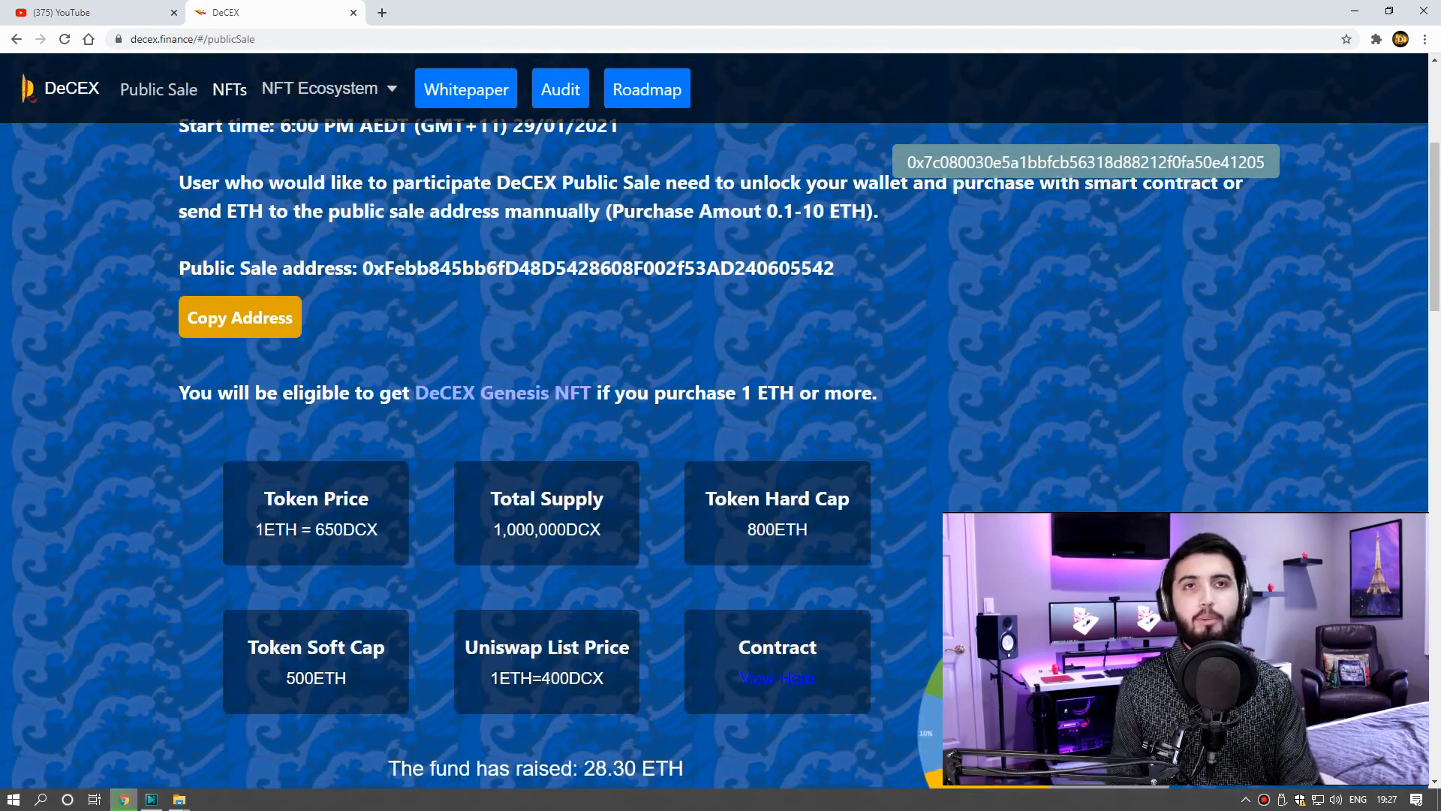
scroll("up", 3)
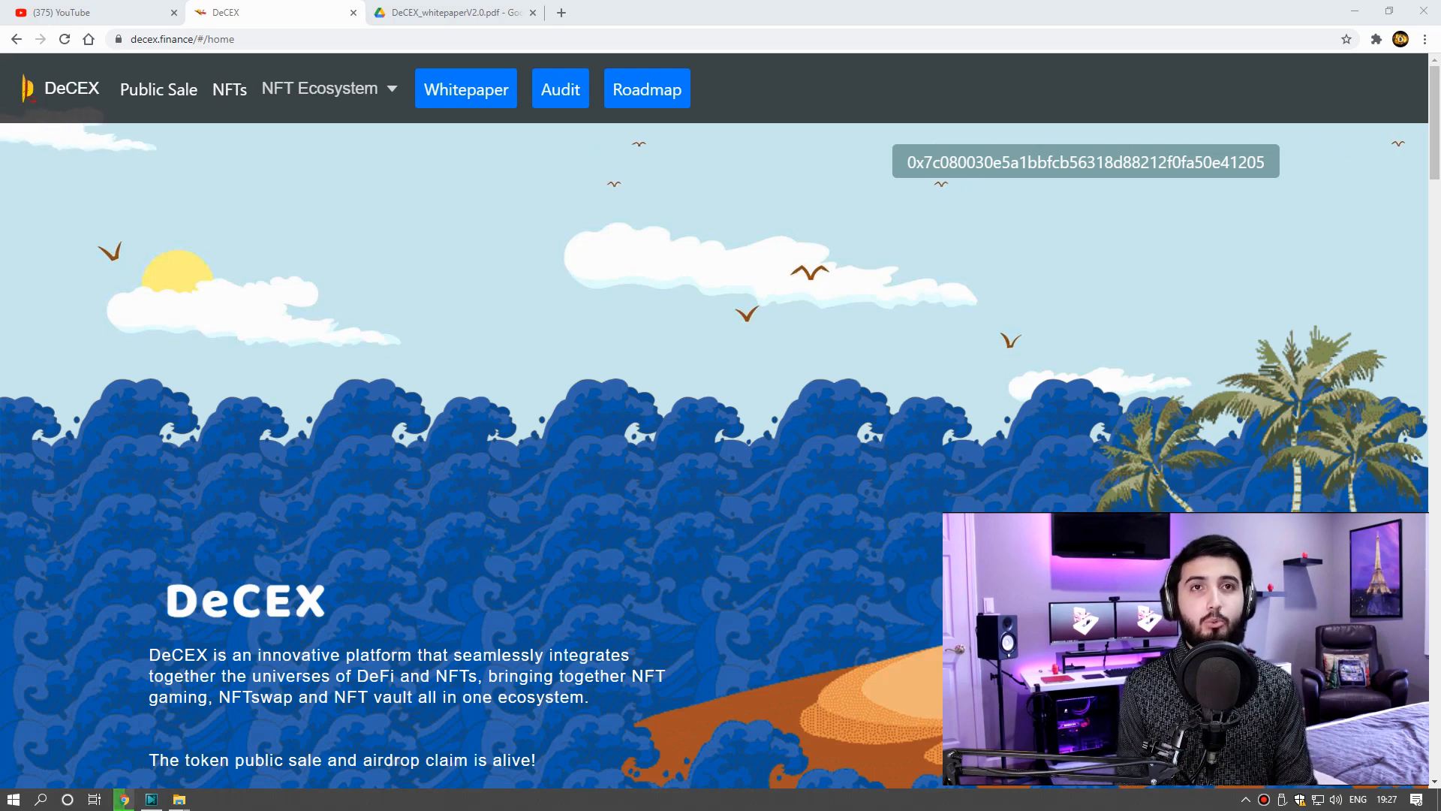
- Scroll to Add Liquidity Pool, attempt adding liquidity, and reject the MetaMask transaction
scroll("down", 3)
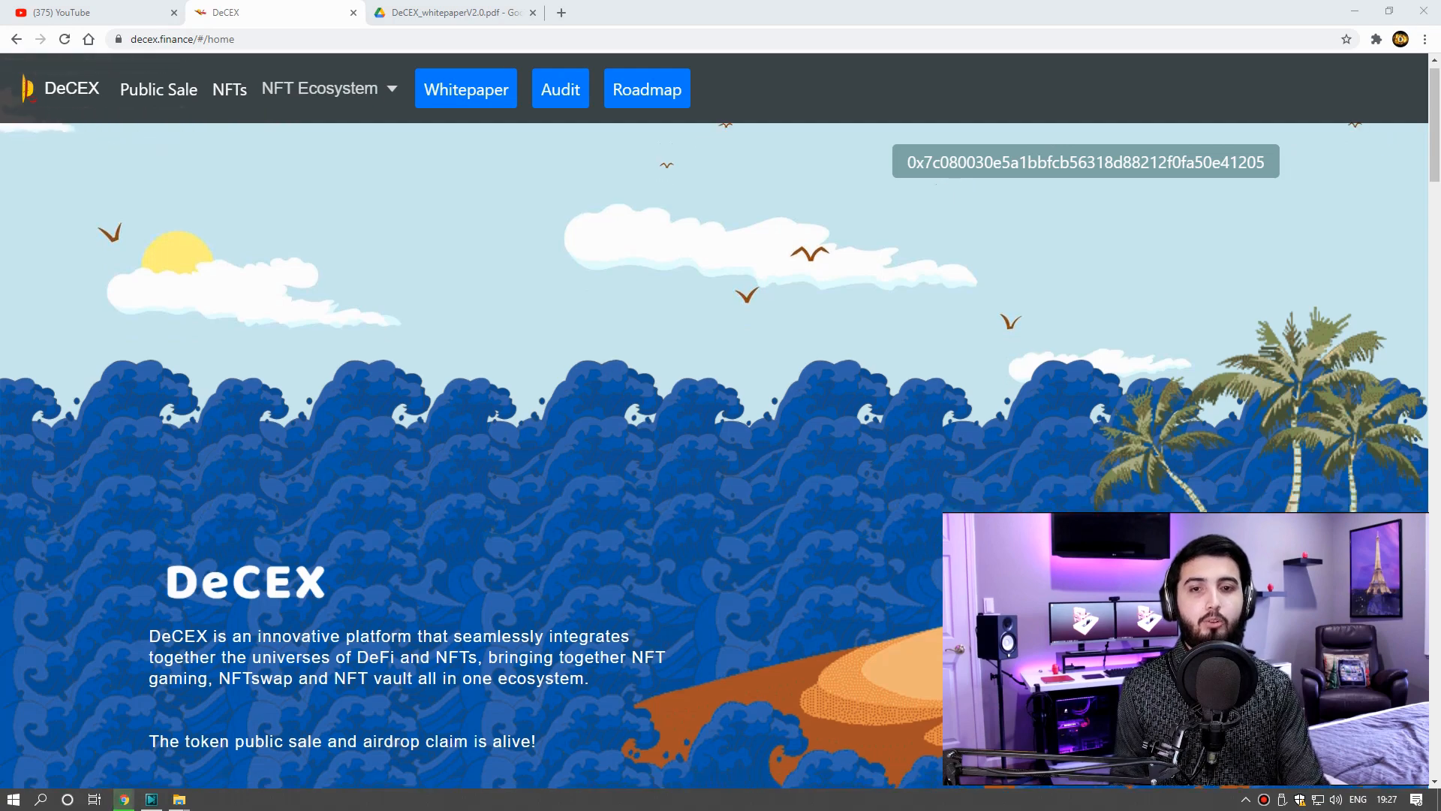
scroll("down", 3)
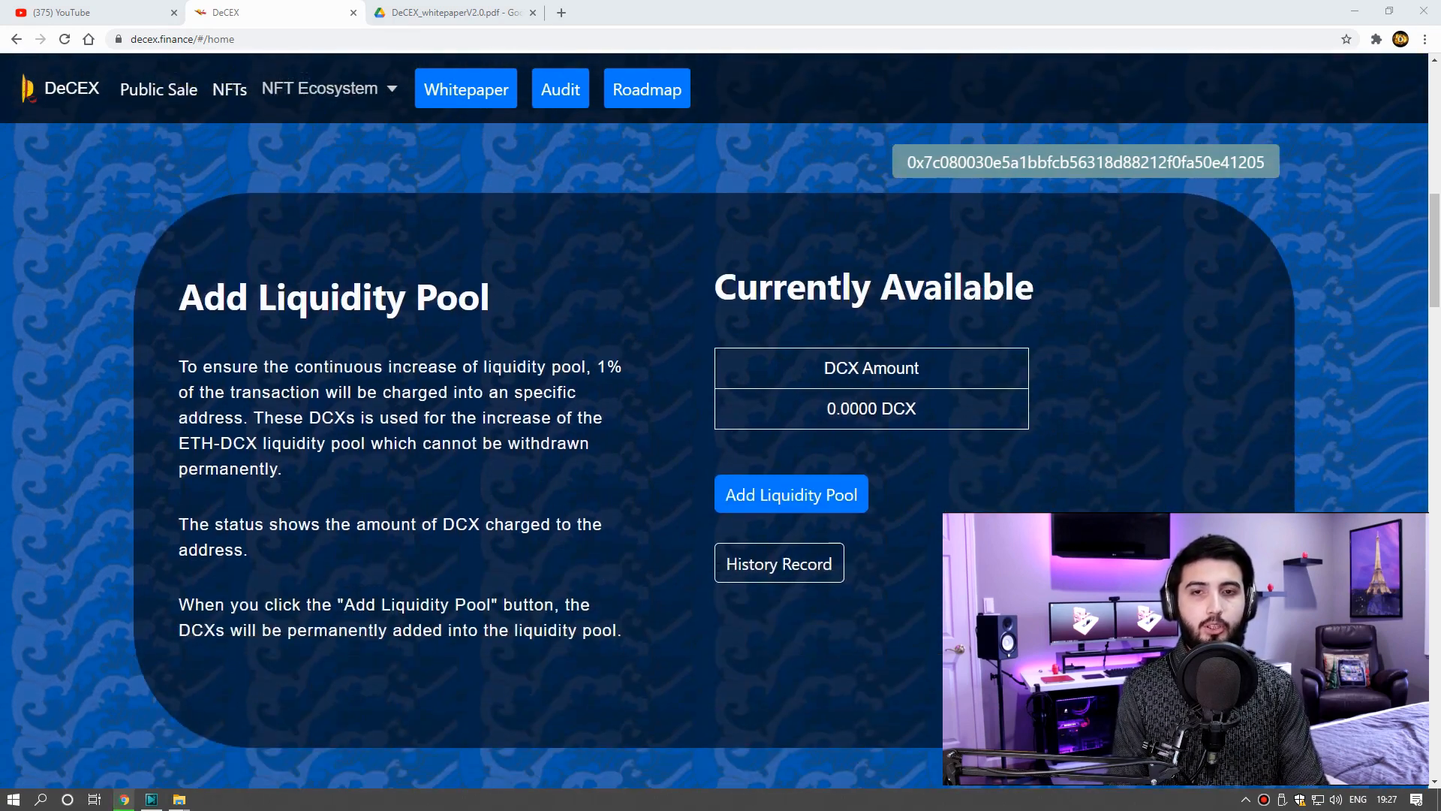
scroll("down", 3)
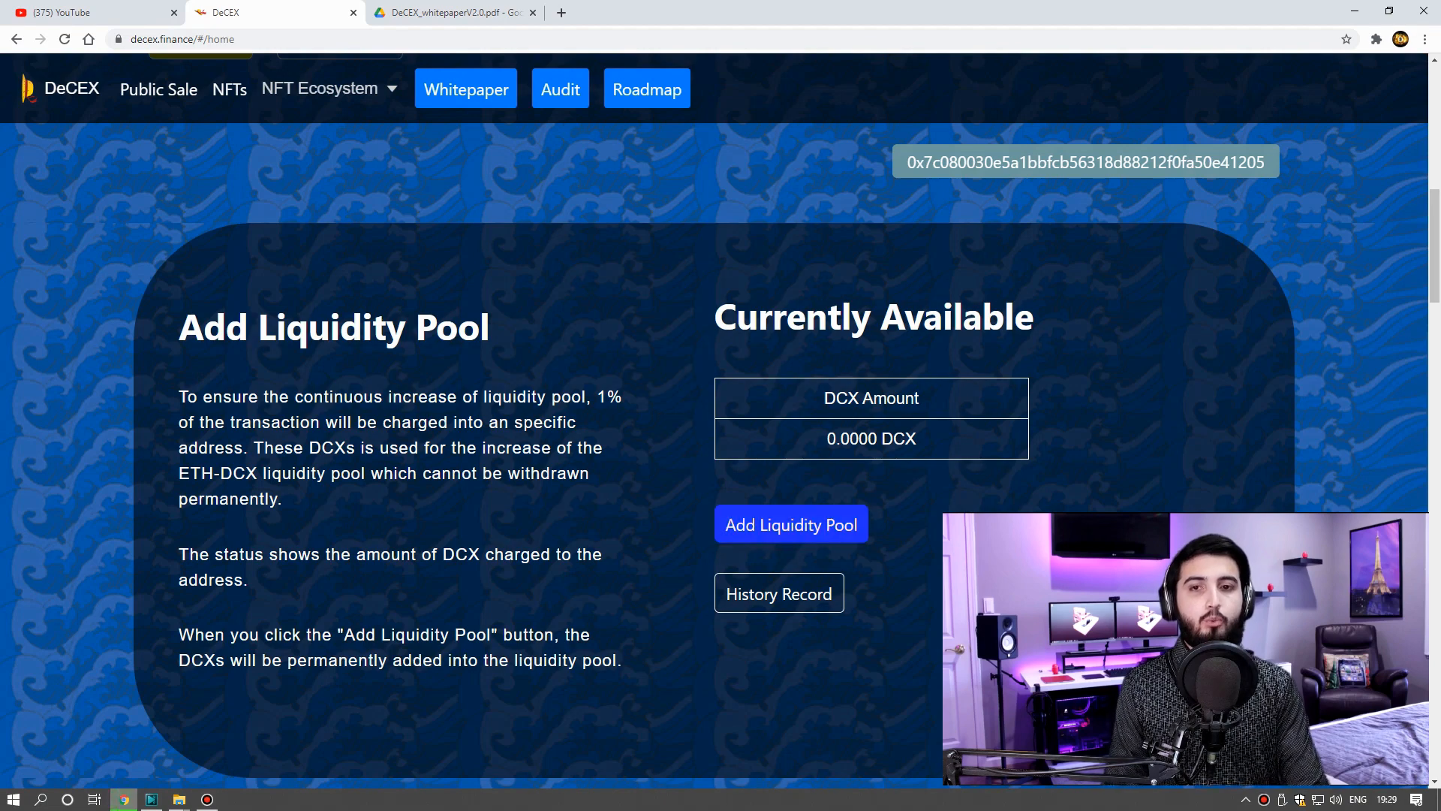
left_click(790, 524)
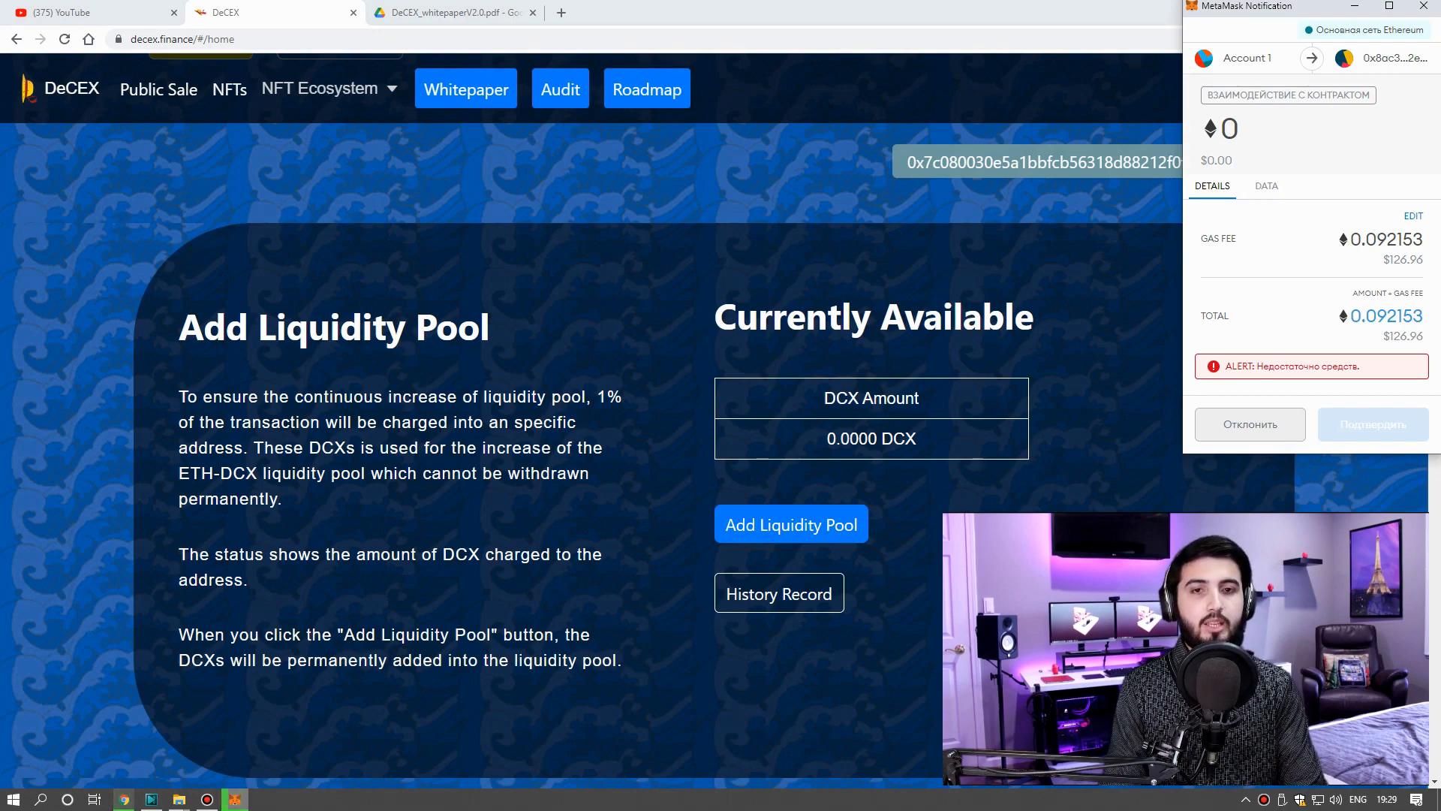
left_click(1249, 423)
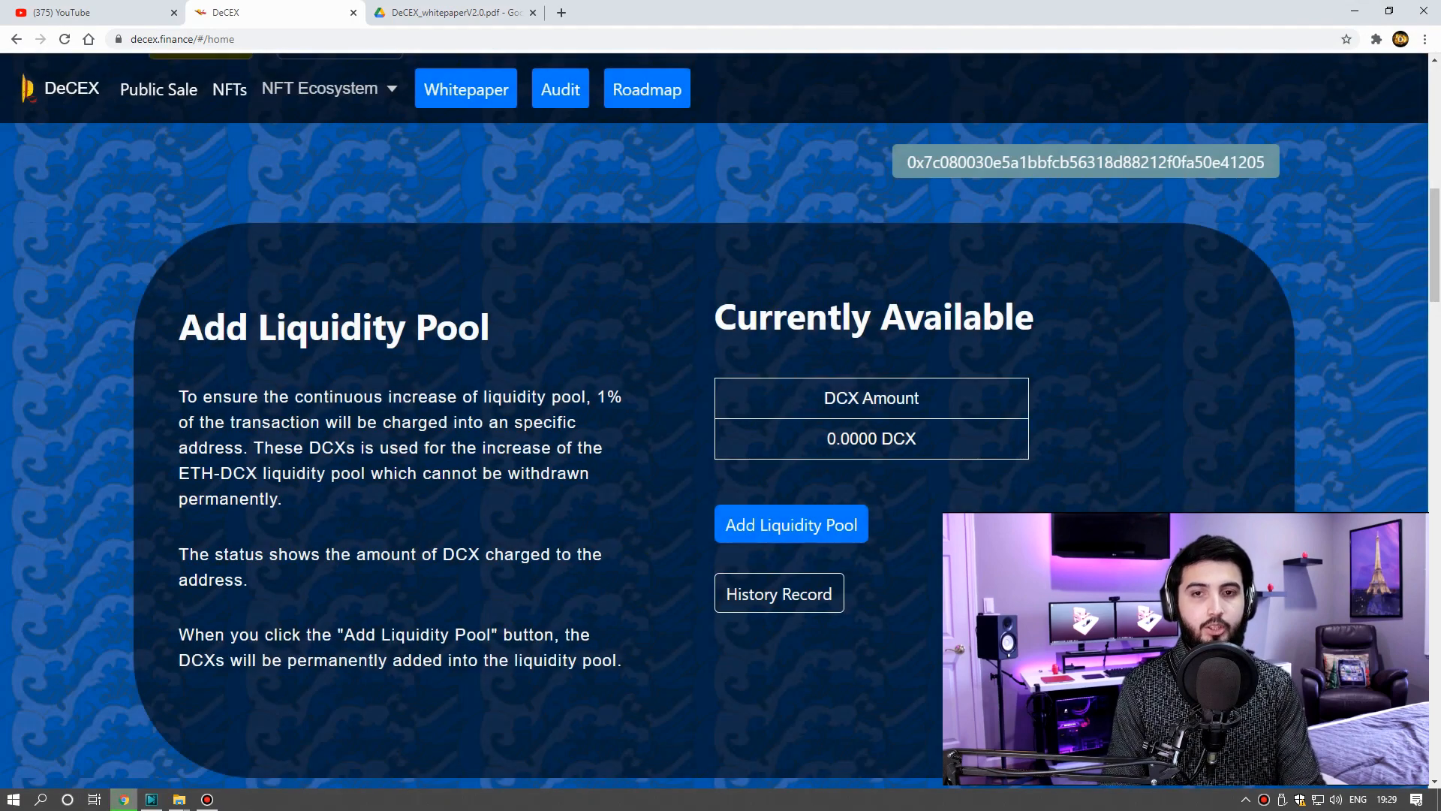
scroll("down", 3)
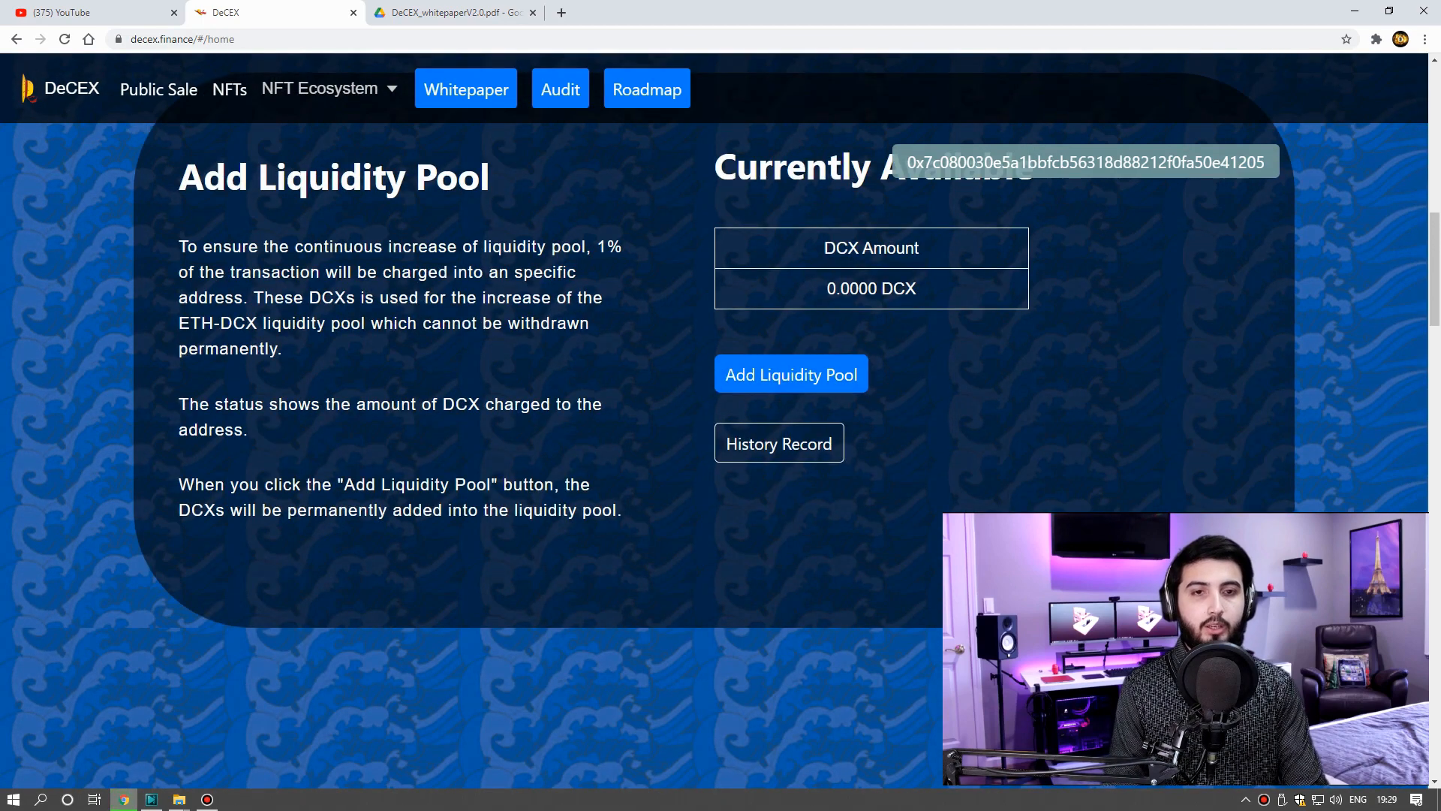
scroll("down", 3)
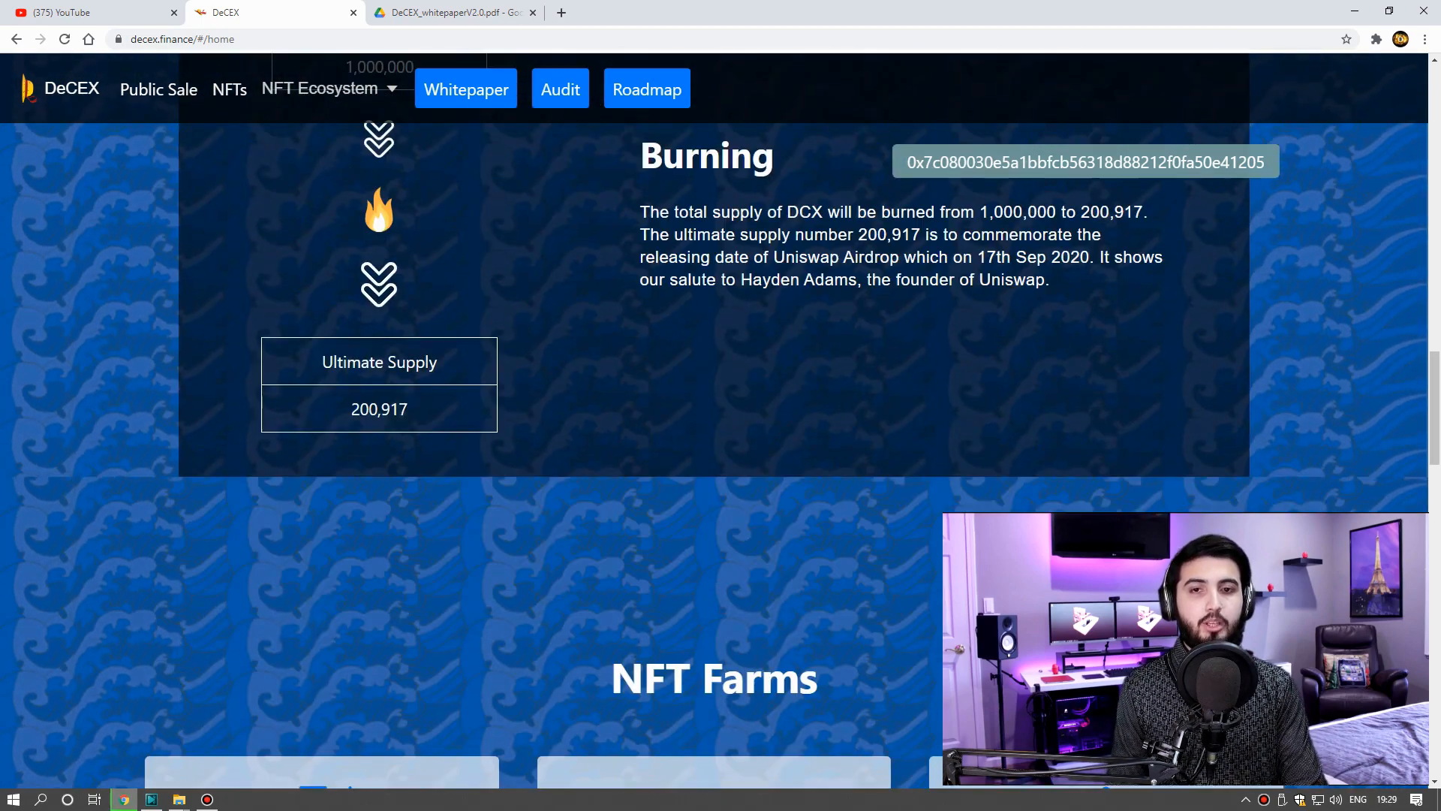
scroll("down", 3)
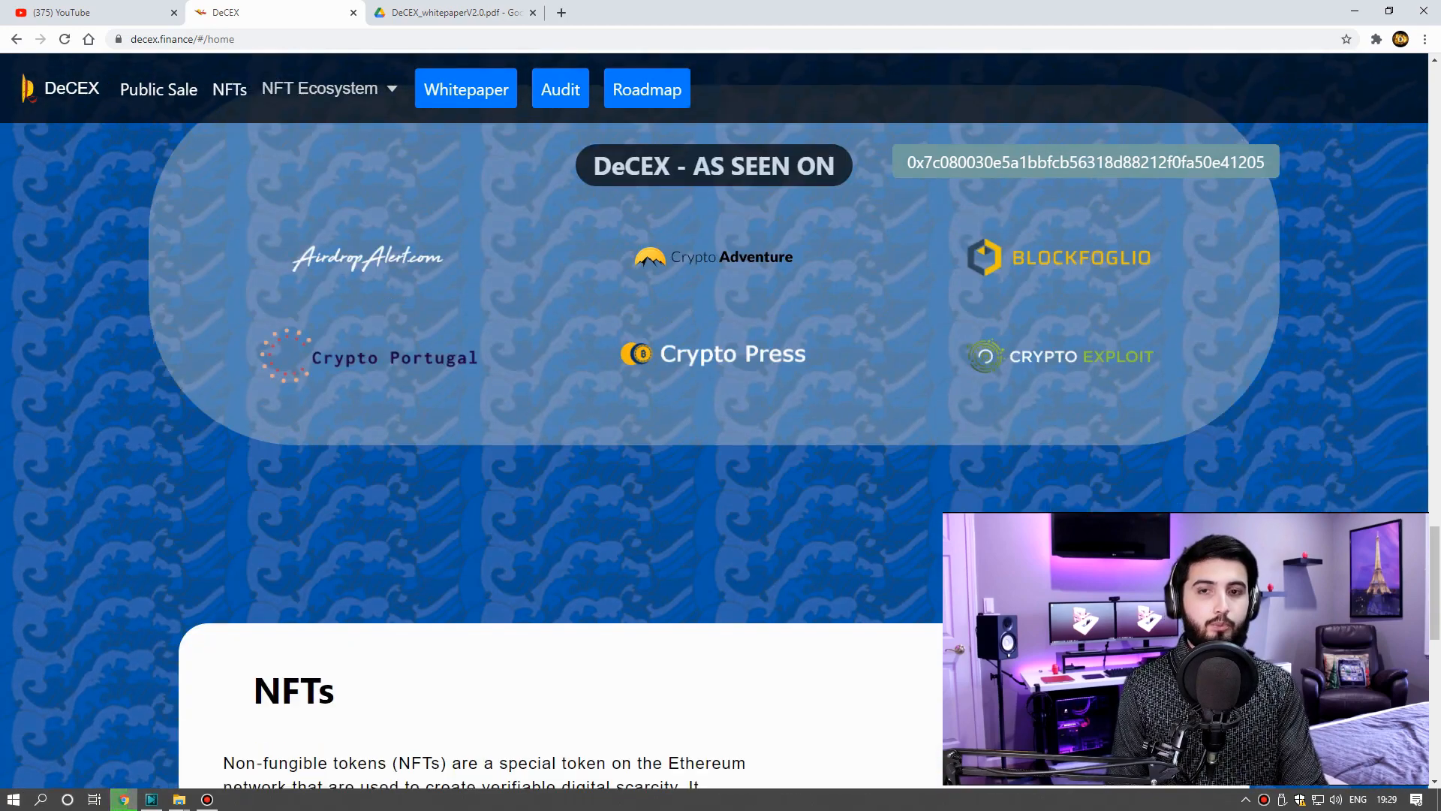
scroll("down", 3)
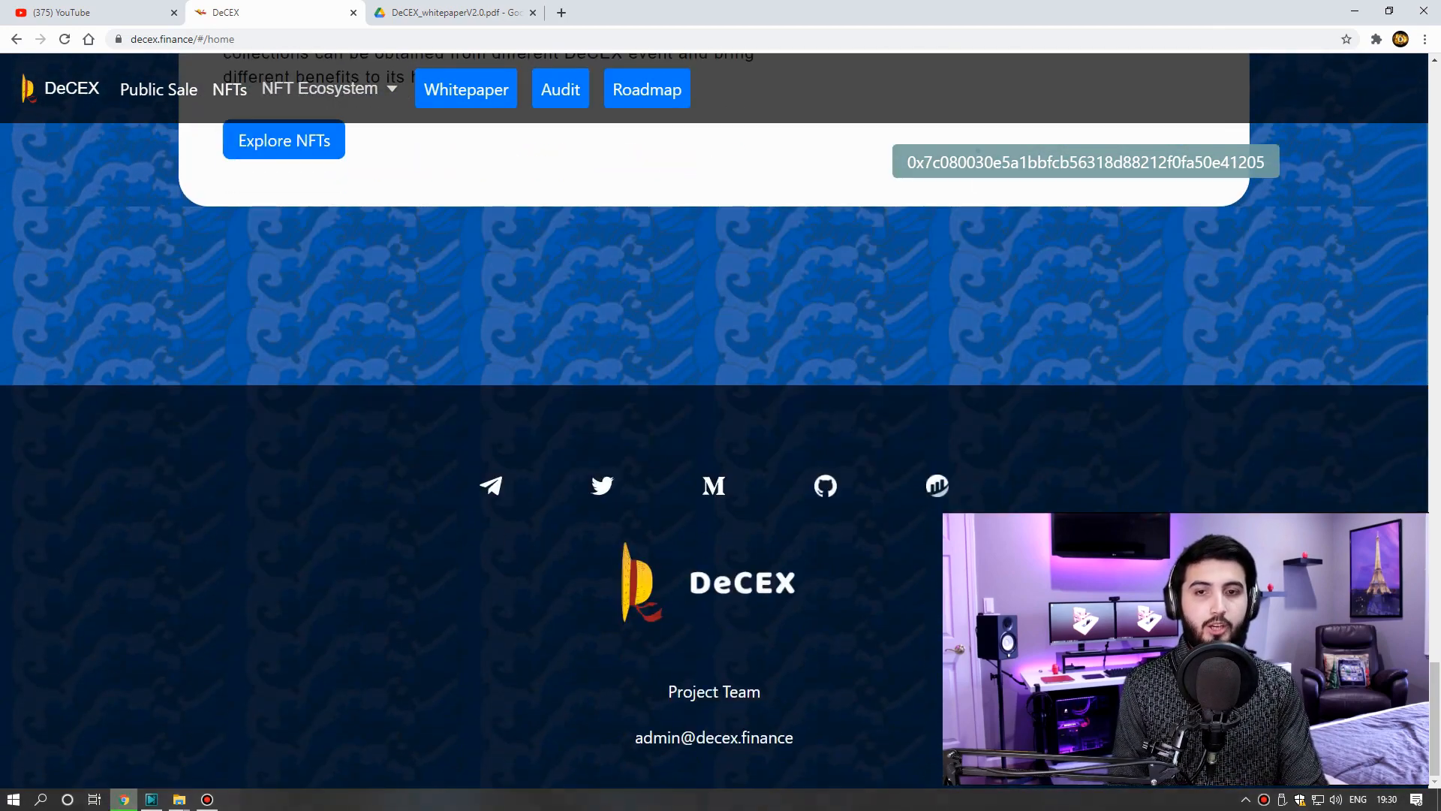
scroll("up", 3)
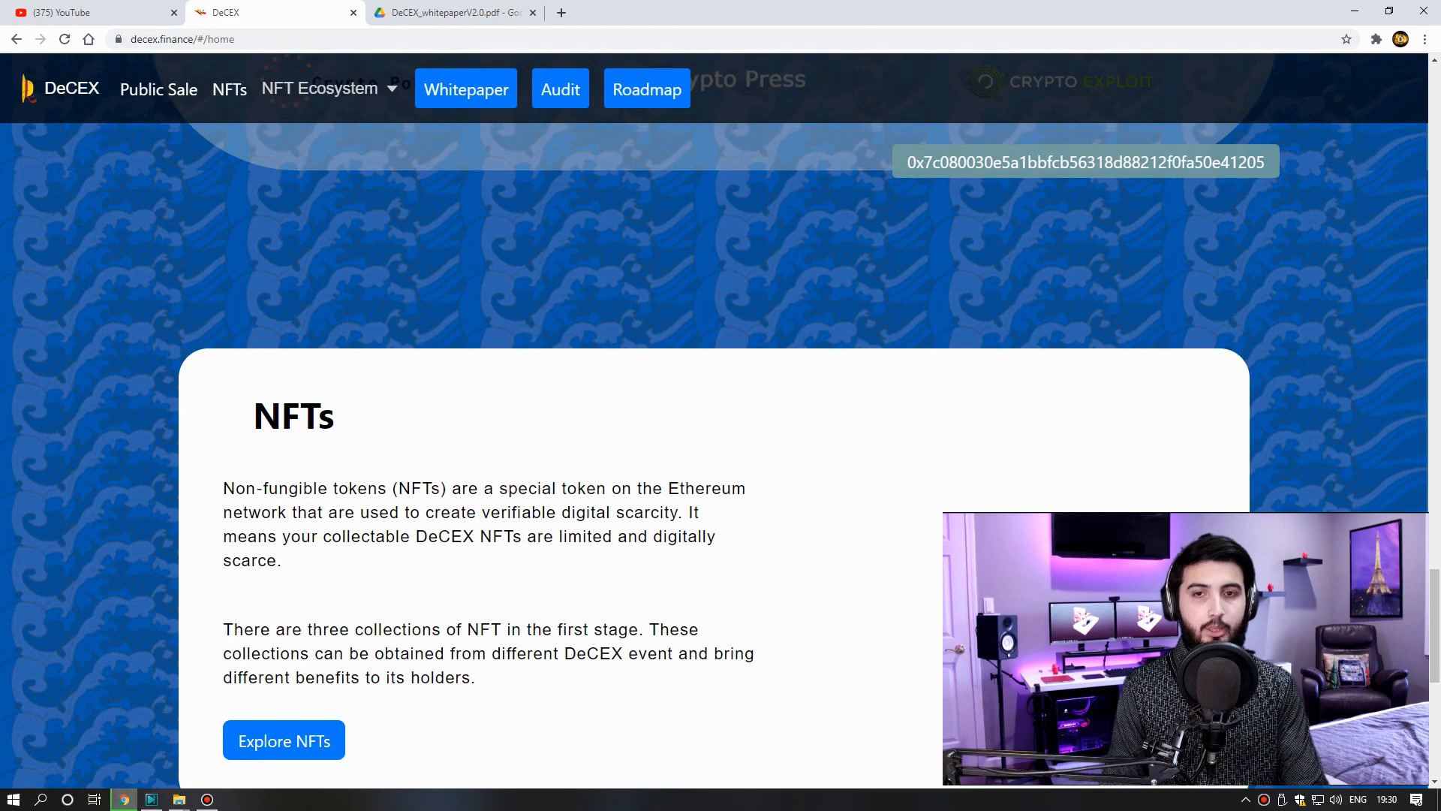
scroll("down", 3)
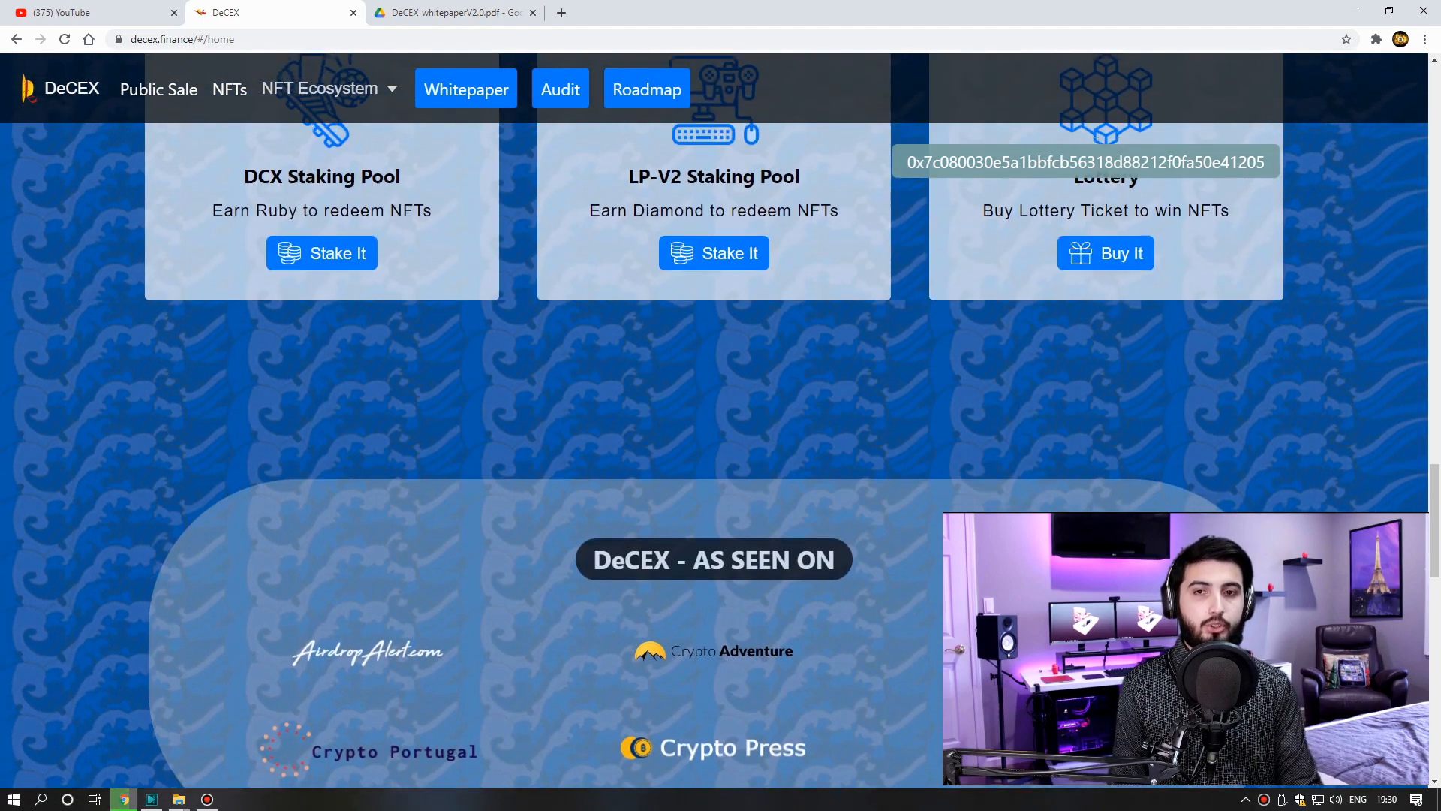
- Scroll the homepage, then show the NFT Auction, Farming and Gaming menu
scroll("up", 3)
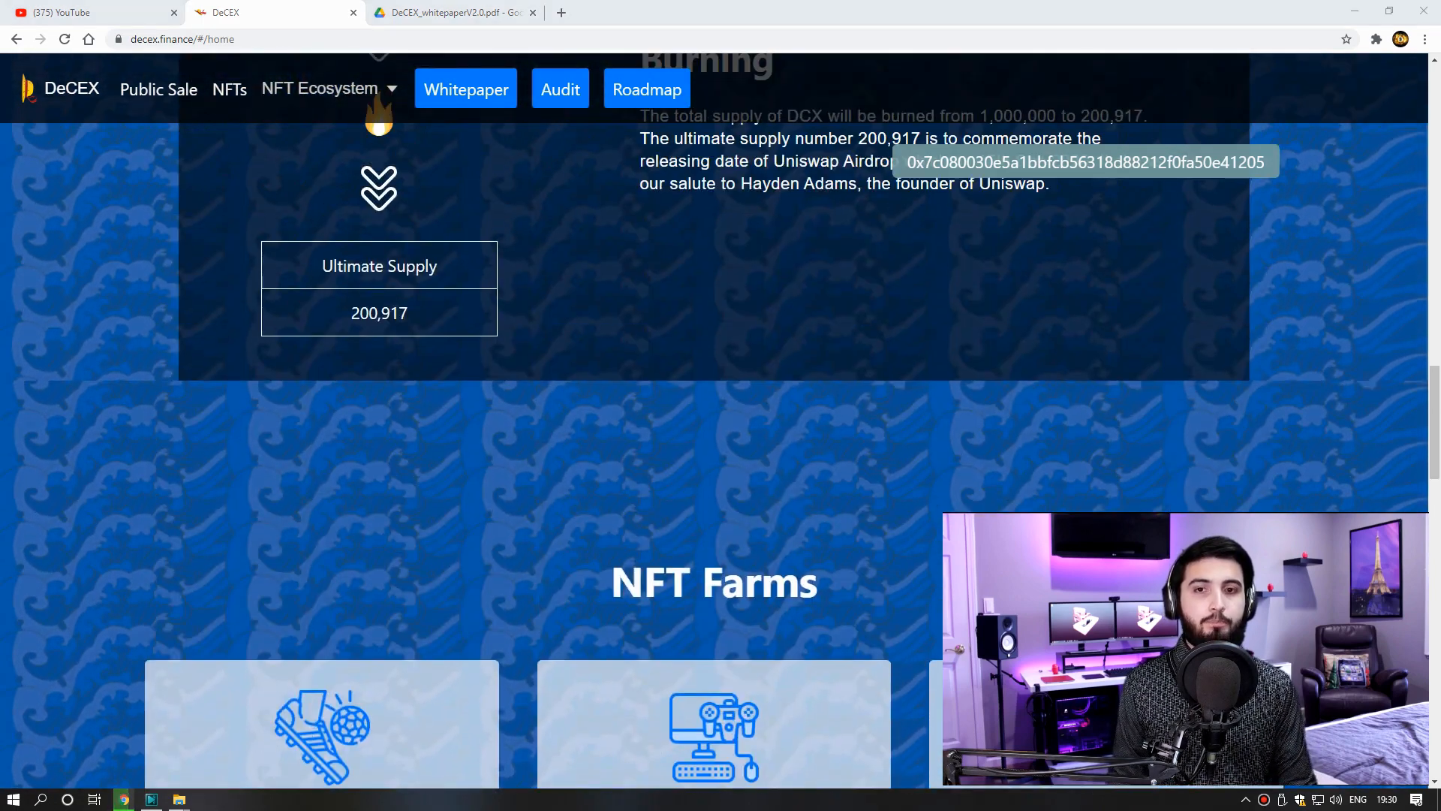
scroll("down", 3)
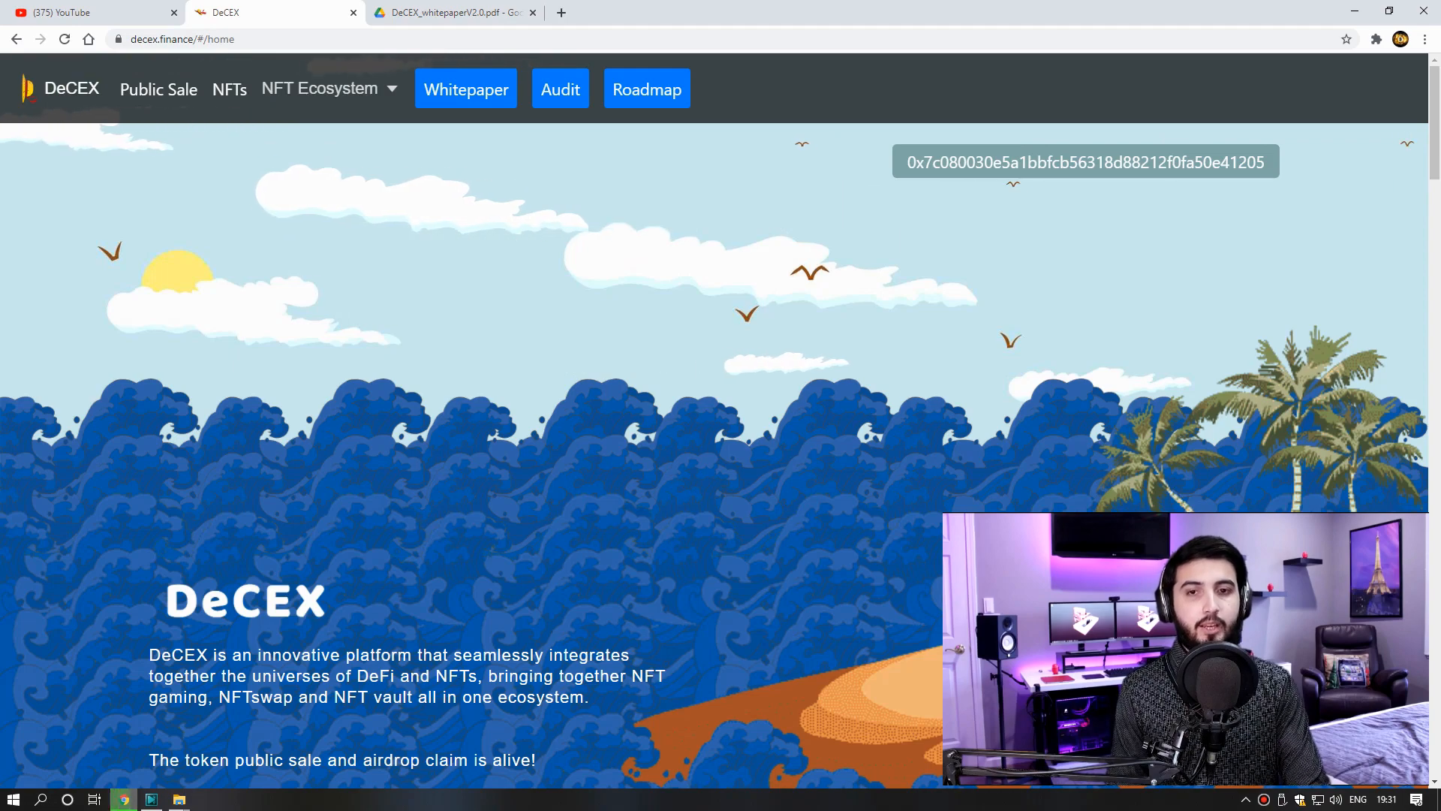
scroll("down", 3)
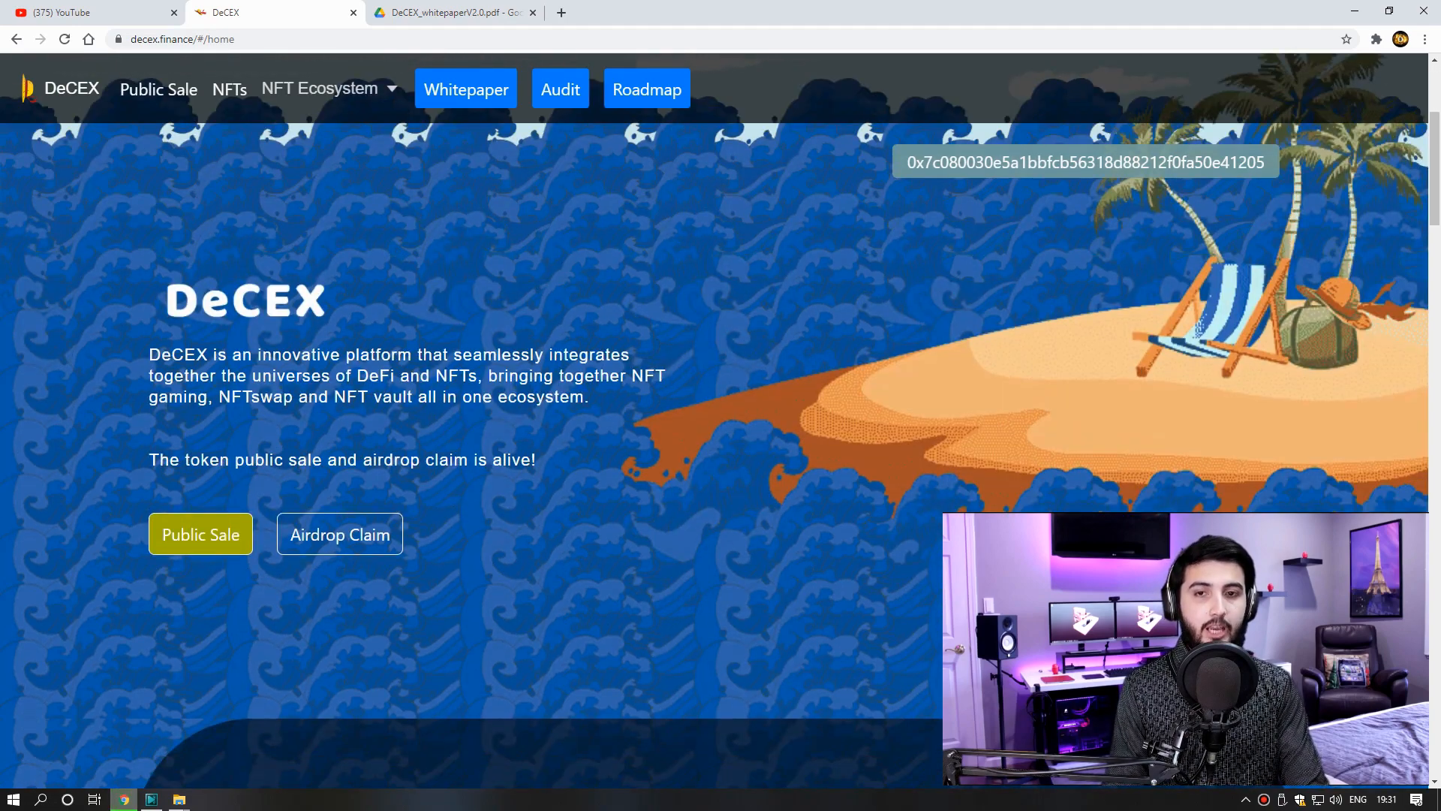
scroll("down", 3)
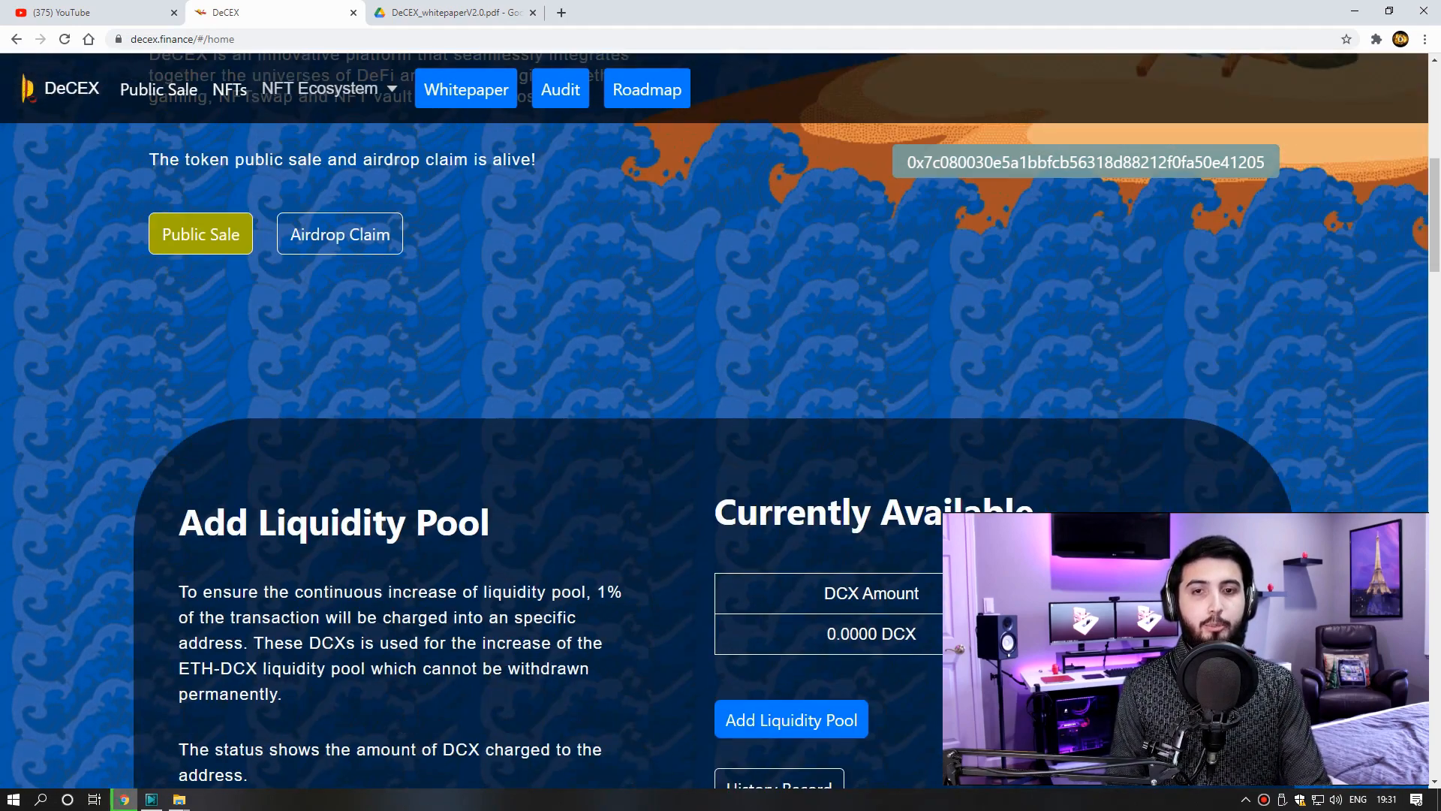
scroll("down", 3)
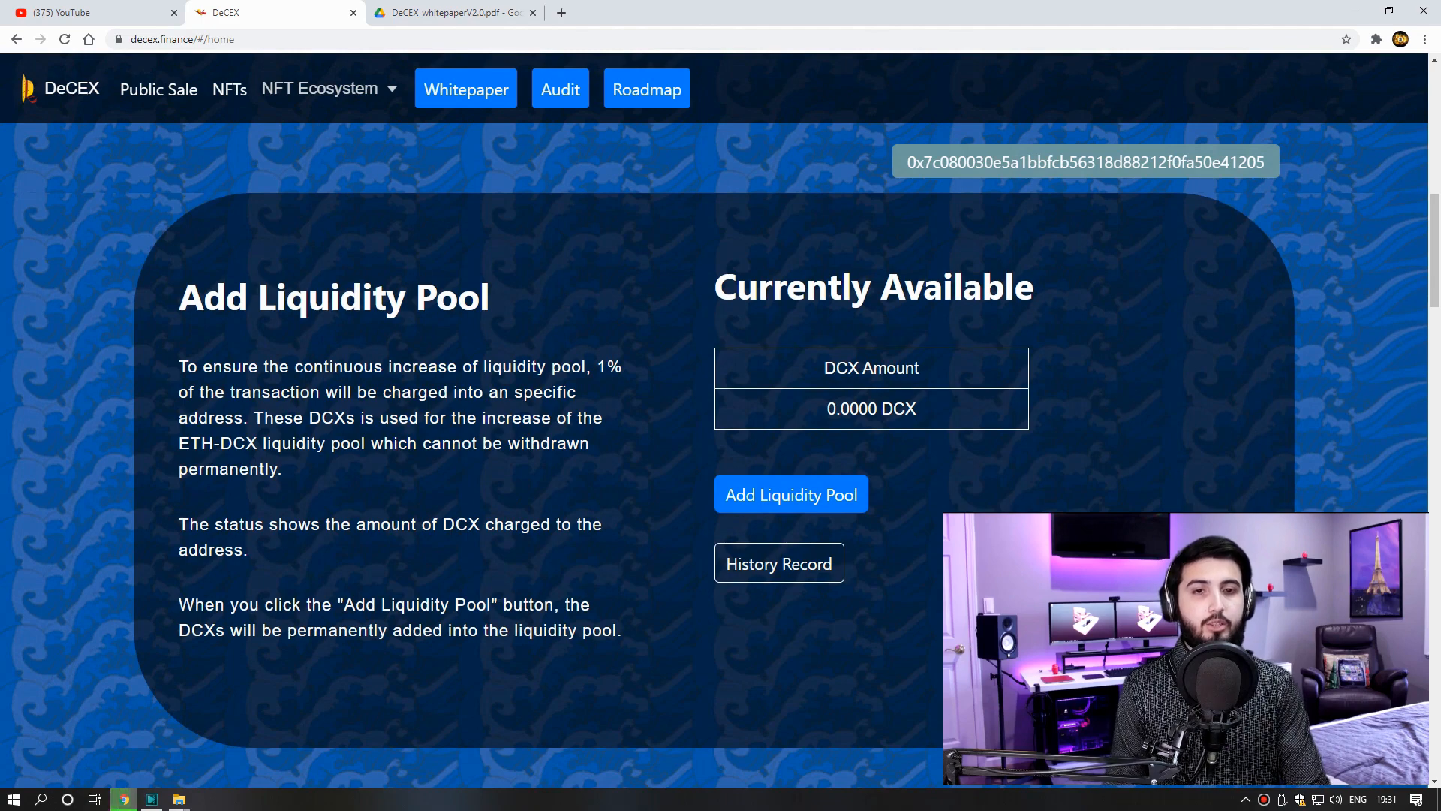
scroll("up", 3)
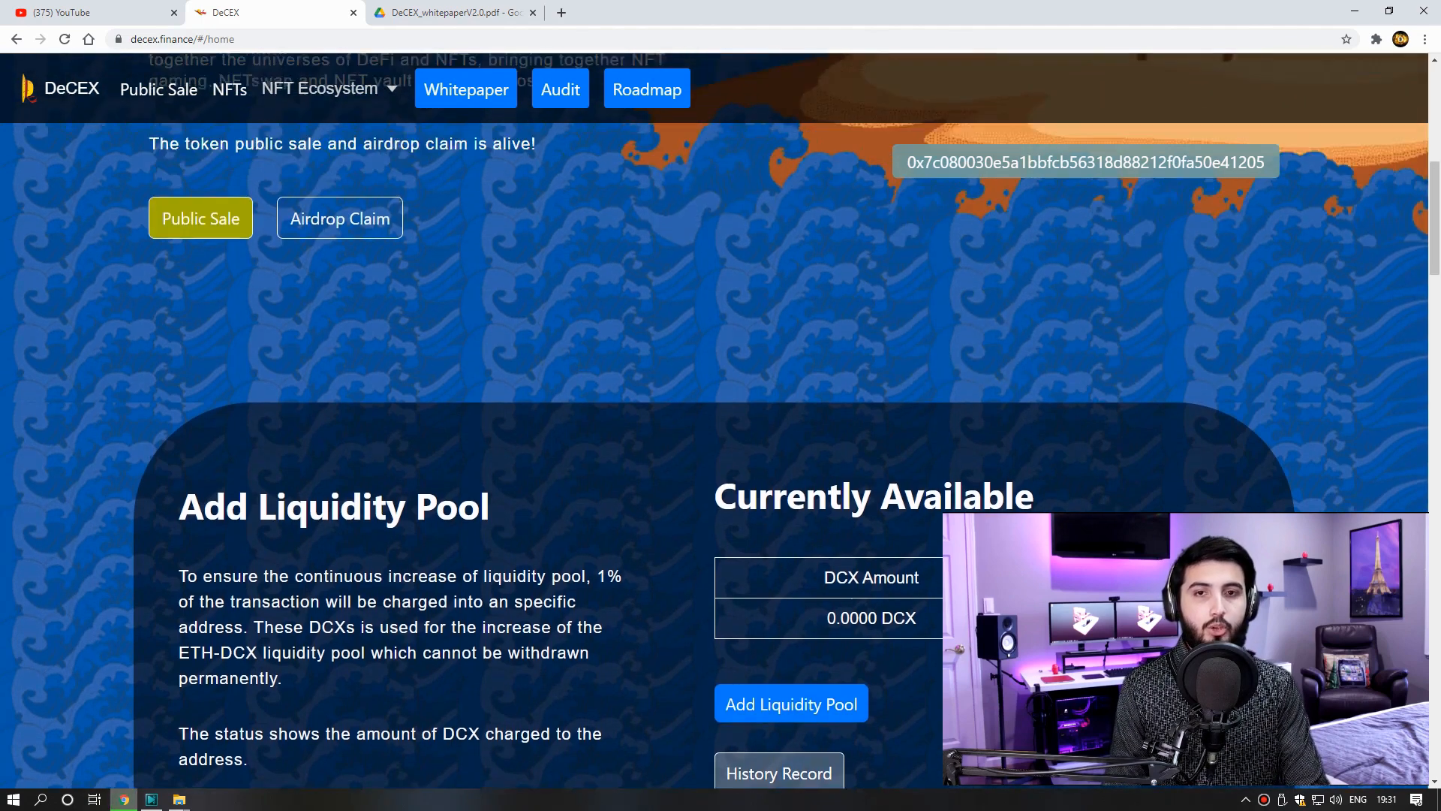
left_click(319, 89)
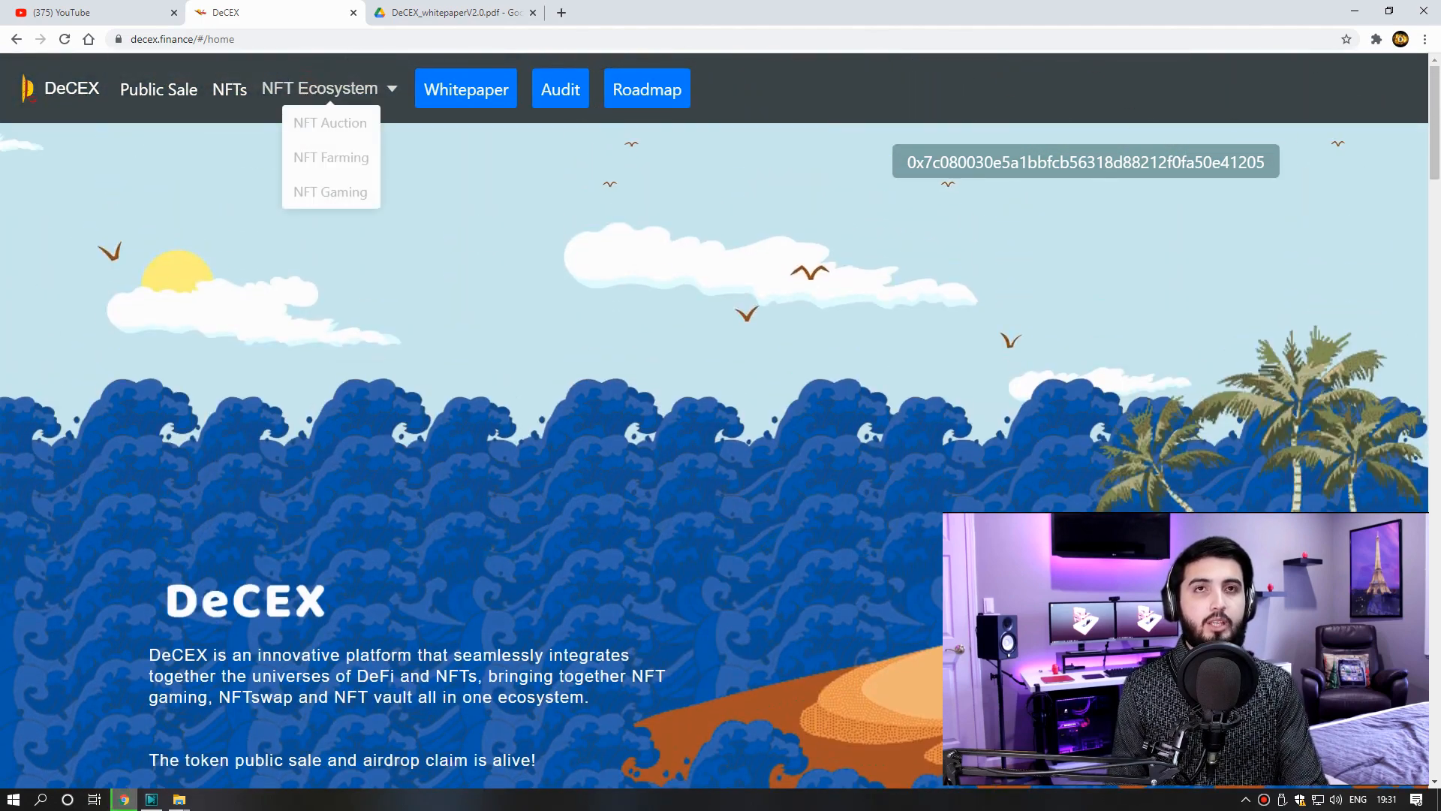
- Switch to CoinGecko's Meme page and set the price chart range to Max
left_click(229, 89)
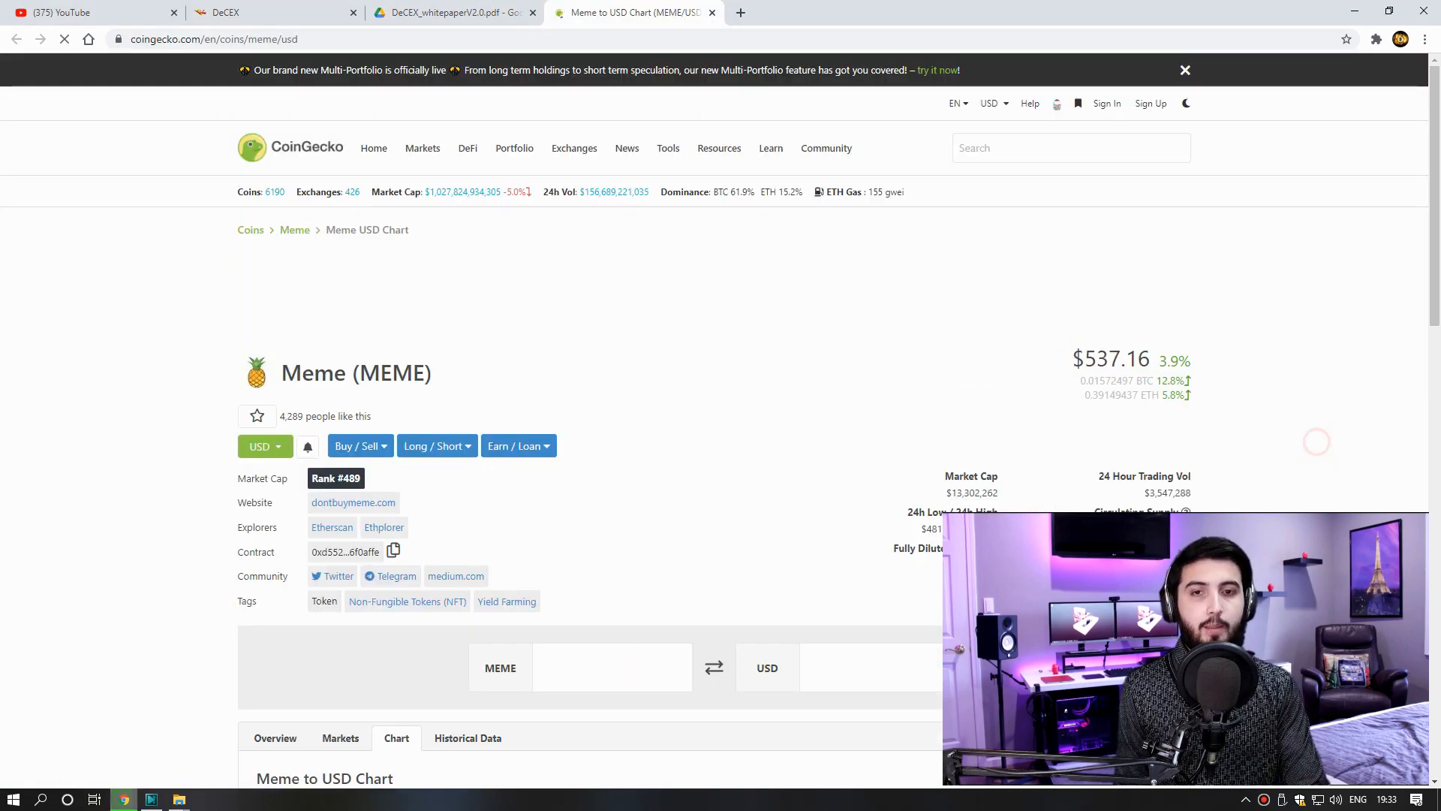
scroll("down", 3)
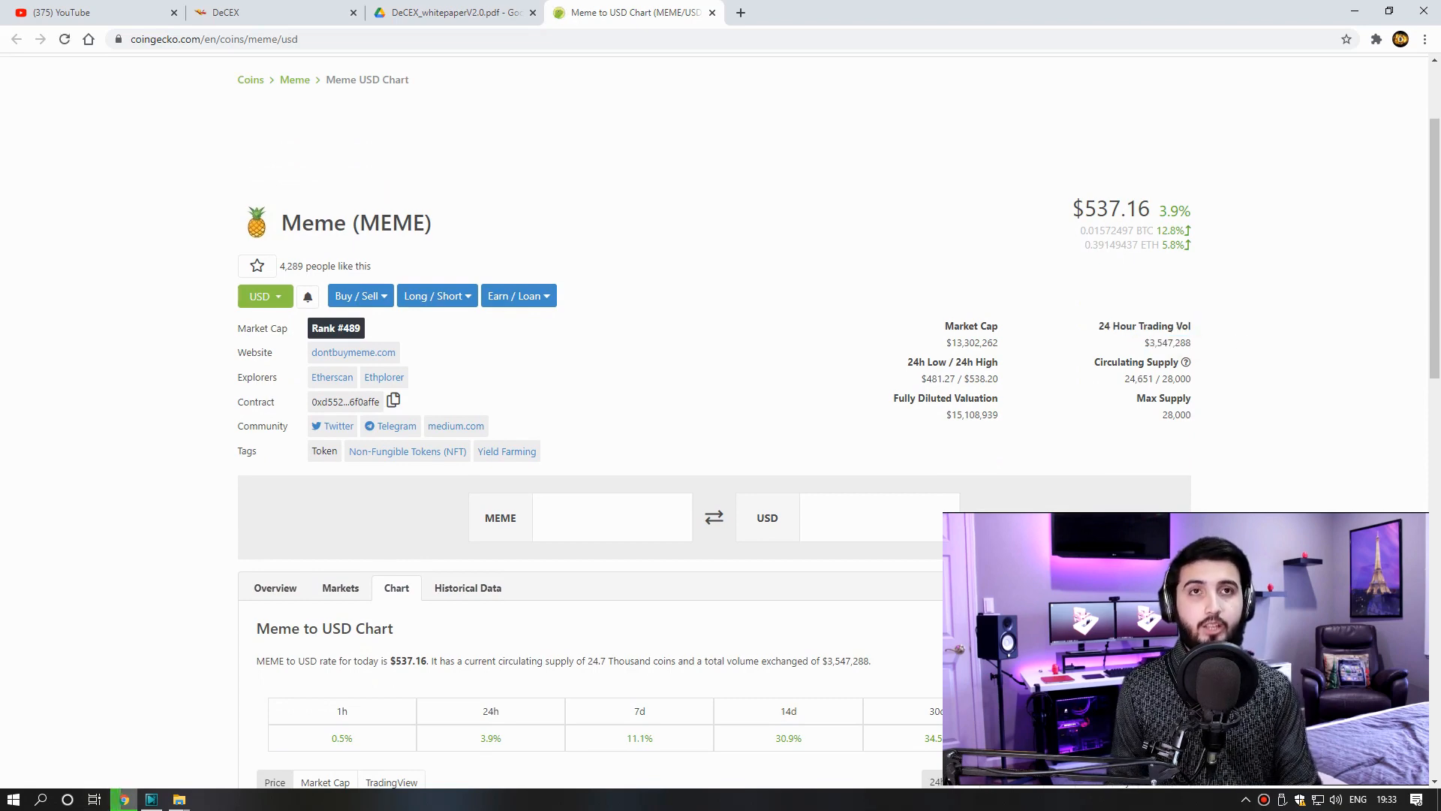
scroll("down", 3)
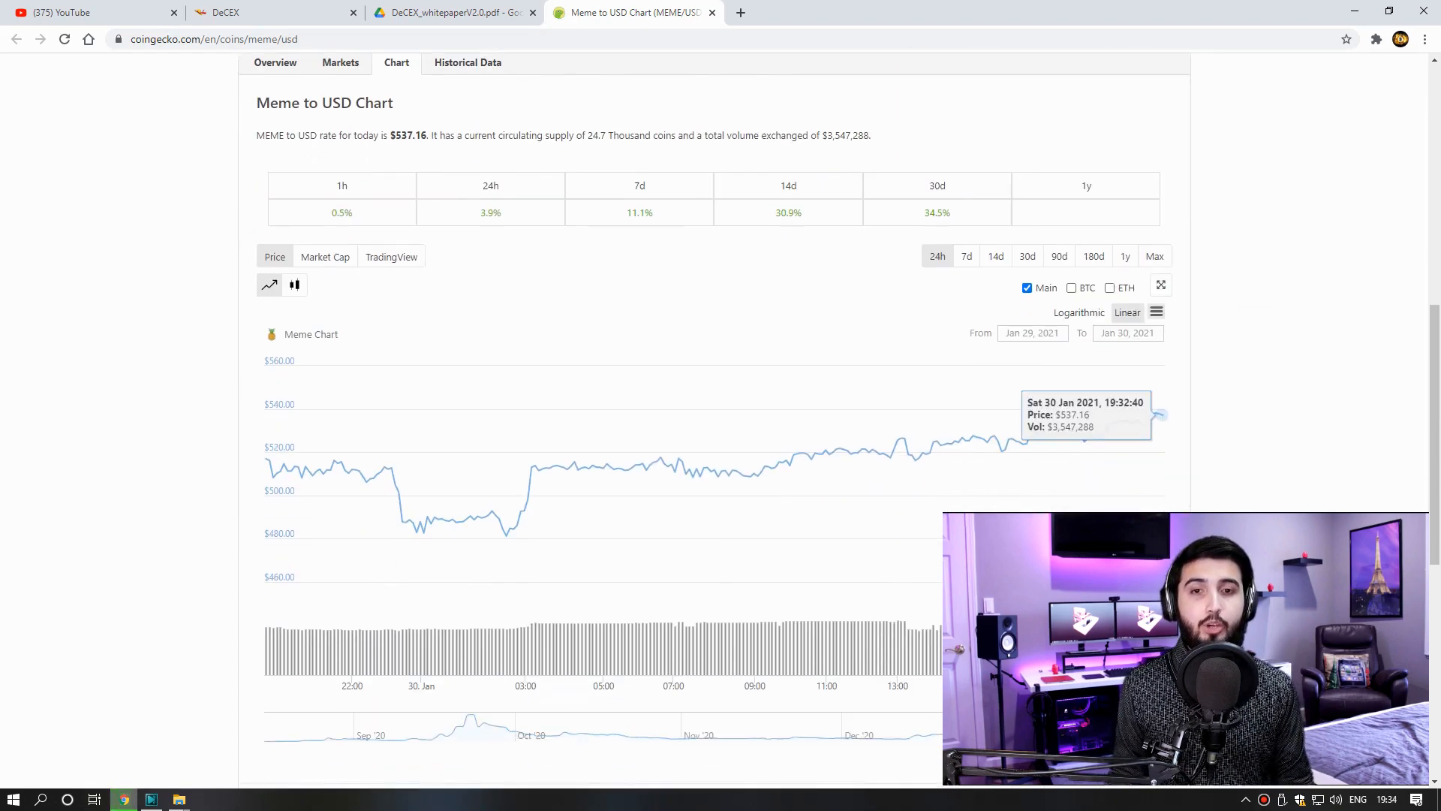
left_click(1154, 256)
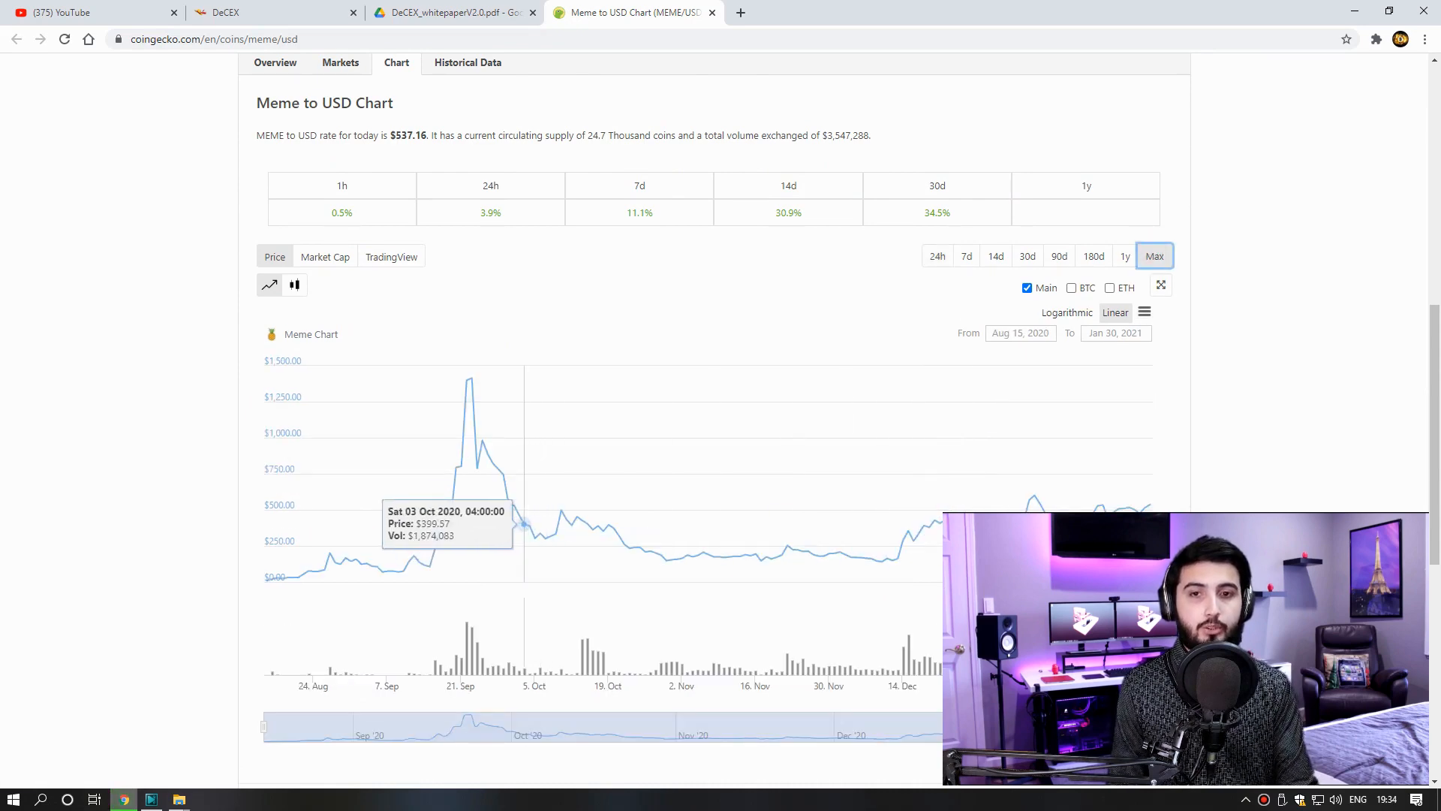
scroll("up", 3)
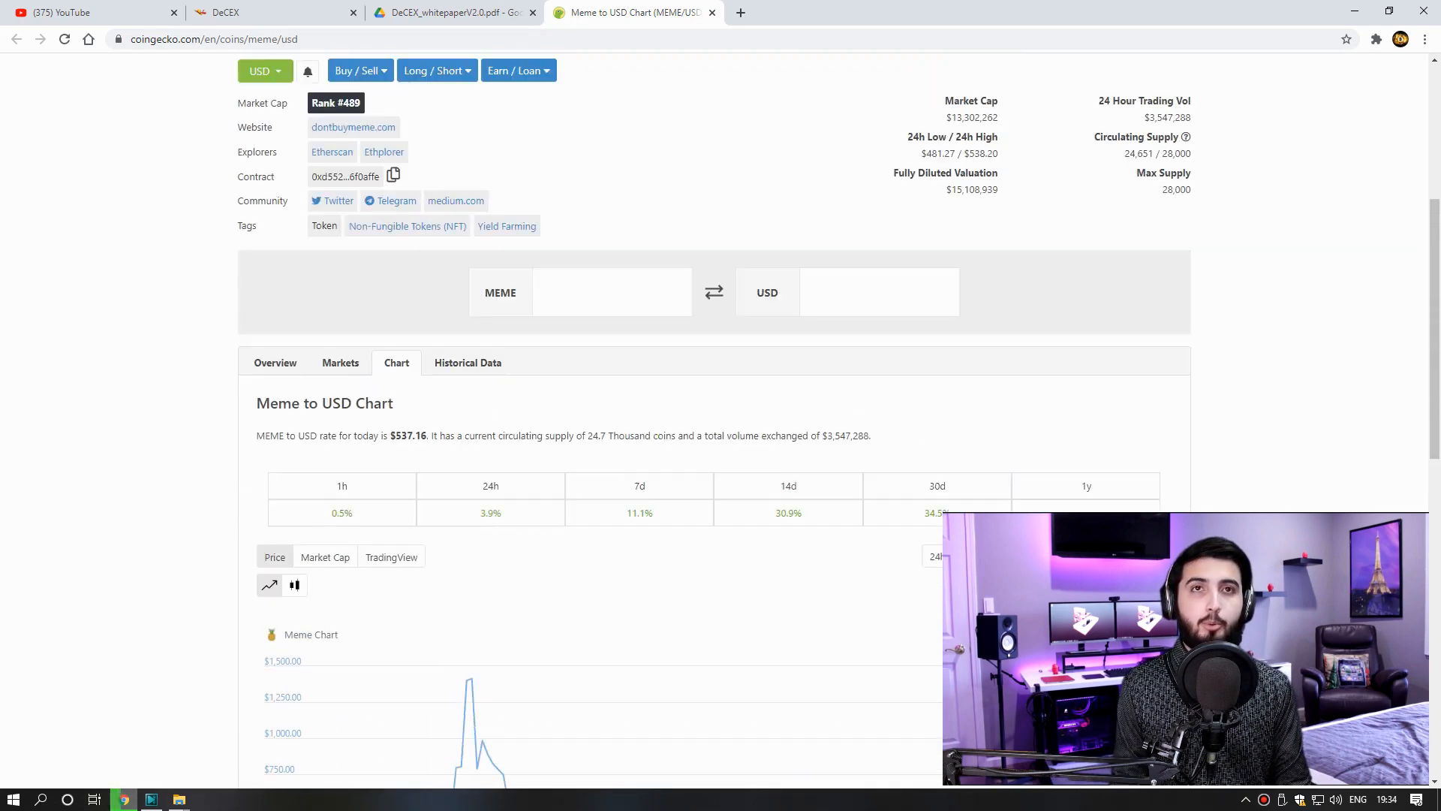
- Switch to the DeCEX tab and return to its homepage via the logo
left_click(245, 12)
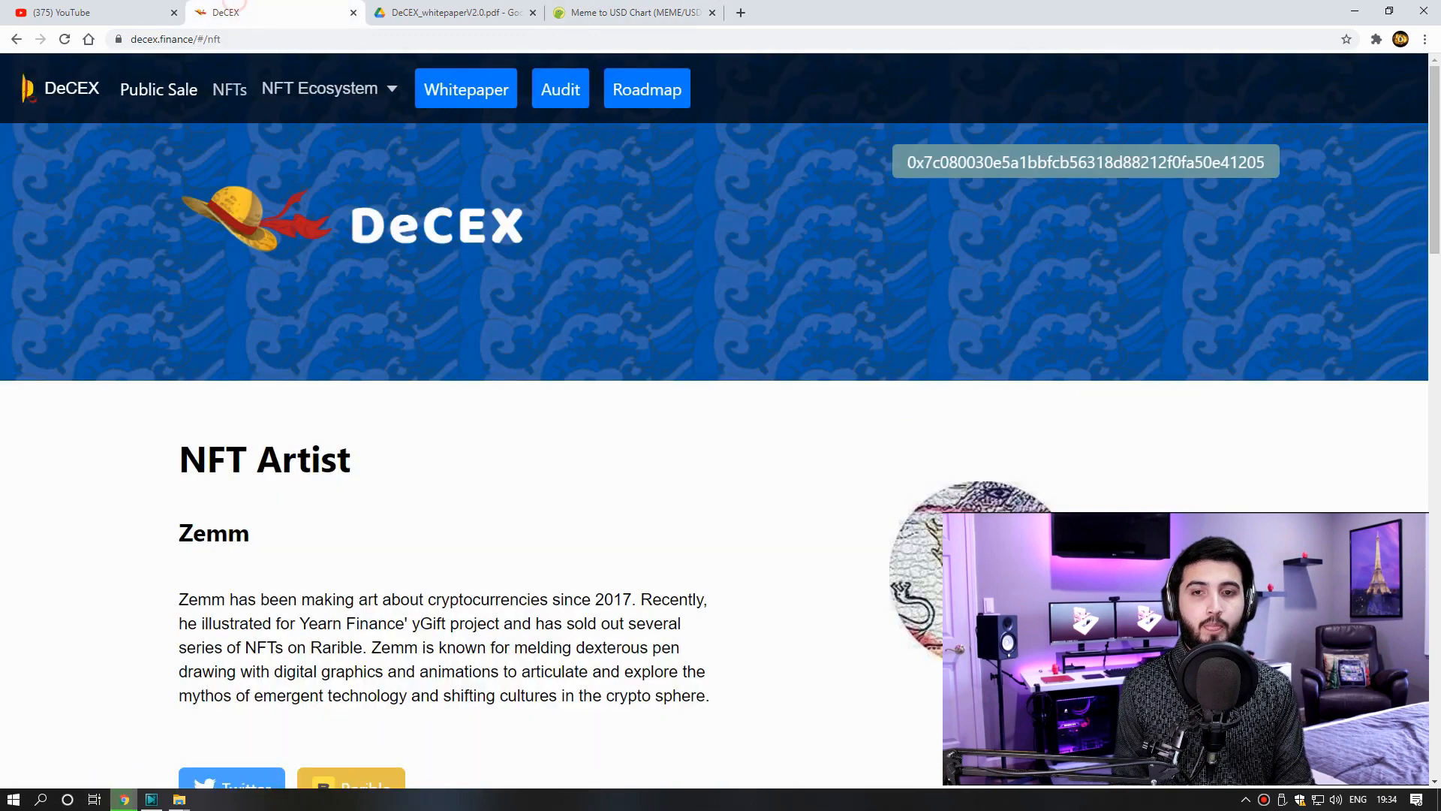
left_click(60, 89)
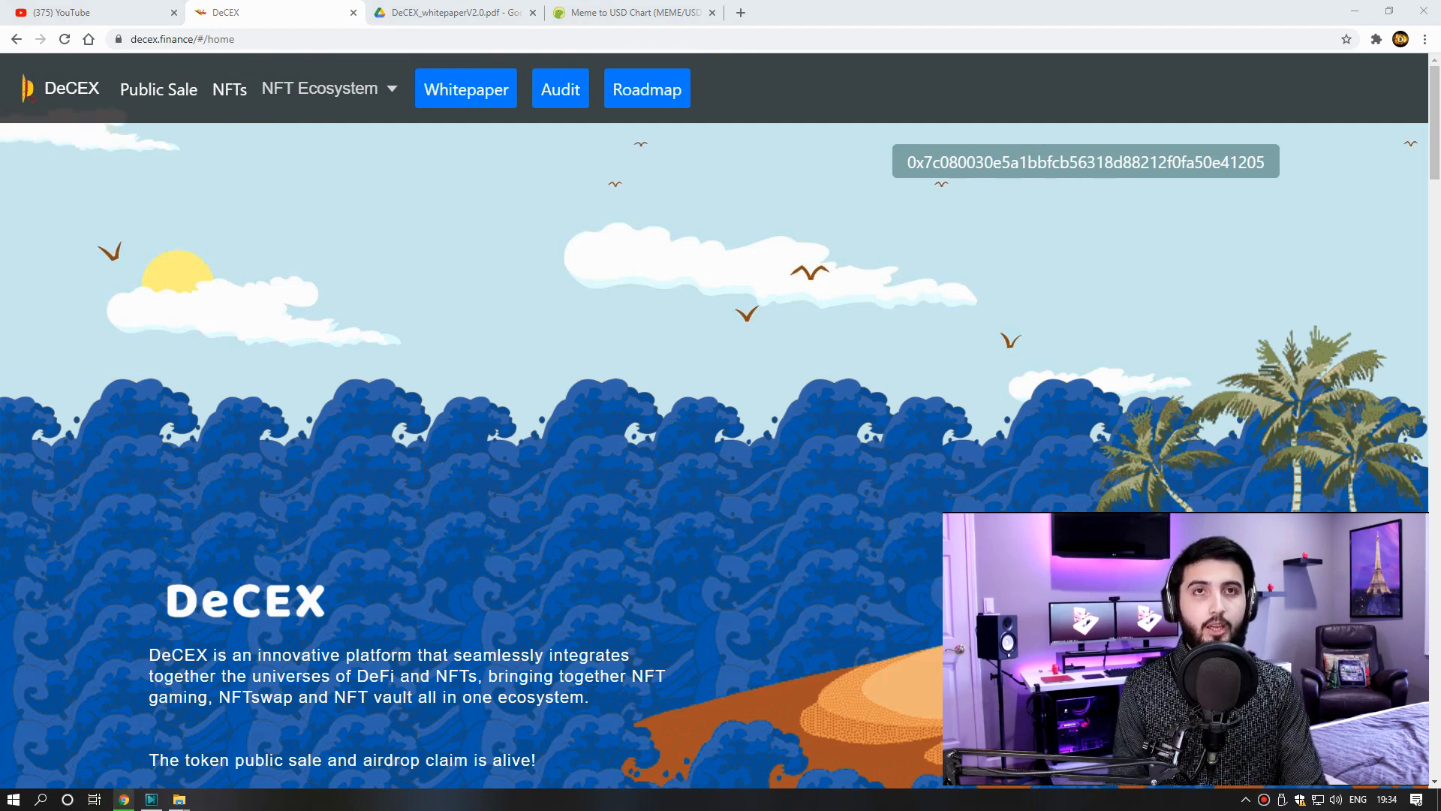
- Browse the Crypto Lightsaber channel's videos, then open the whitepaper at its table of contents
left_click(73, 12)
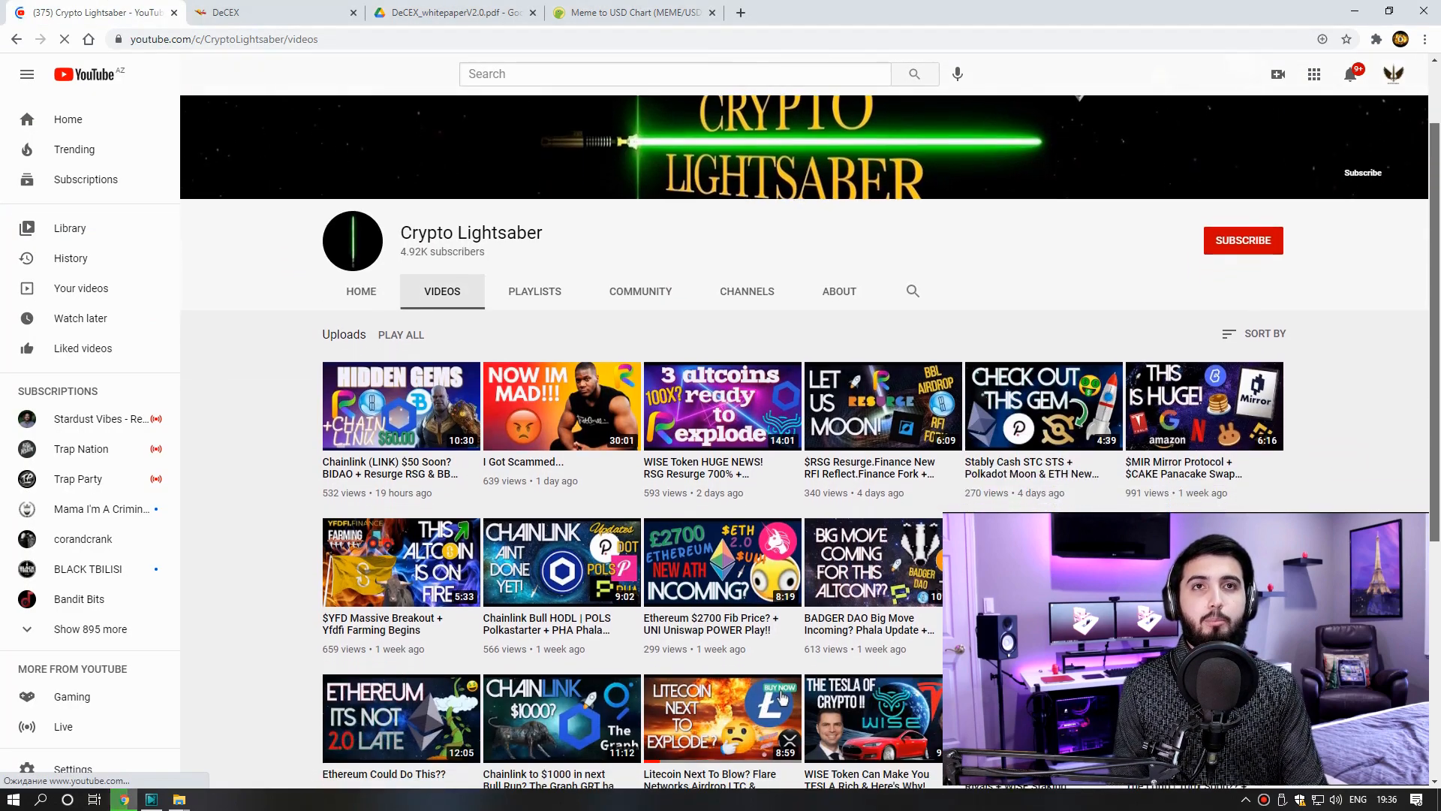
scroll("down", 3)
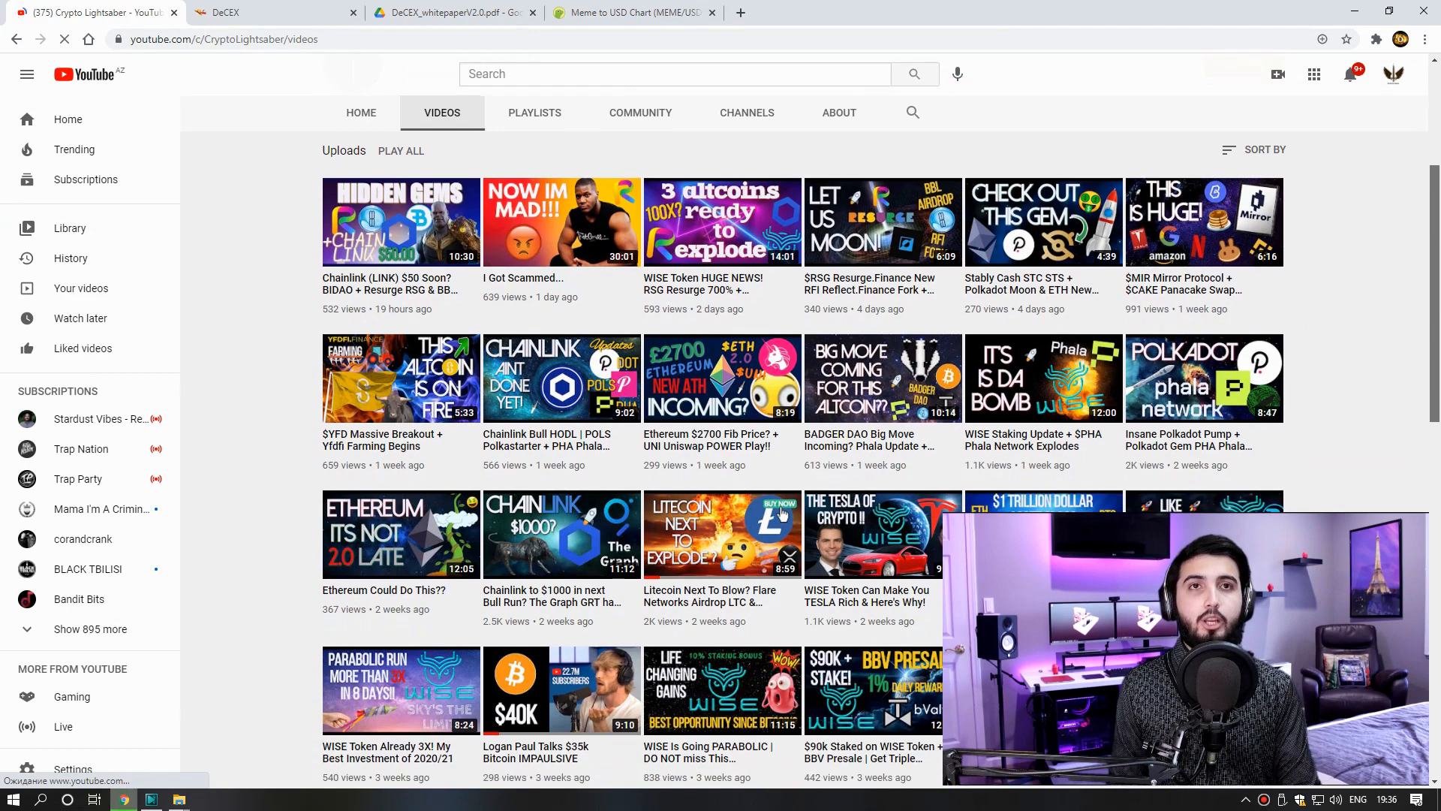
scroll("down", 3)
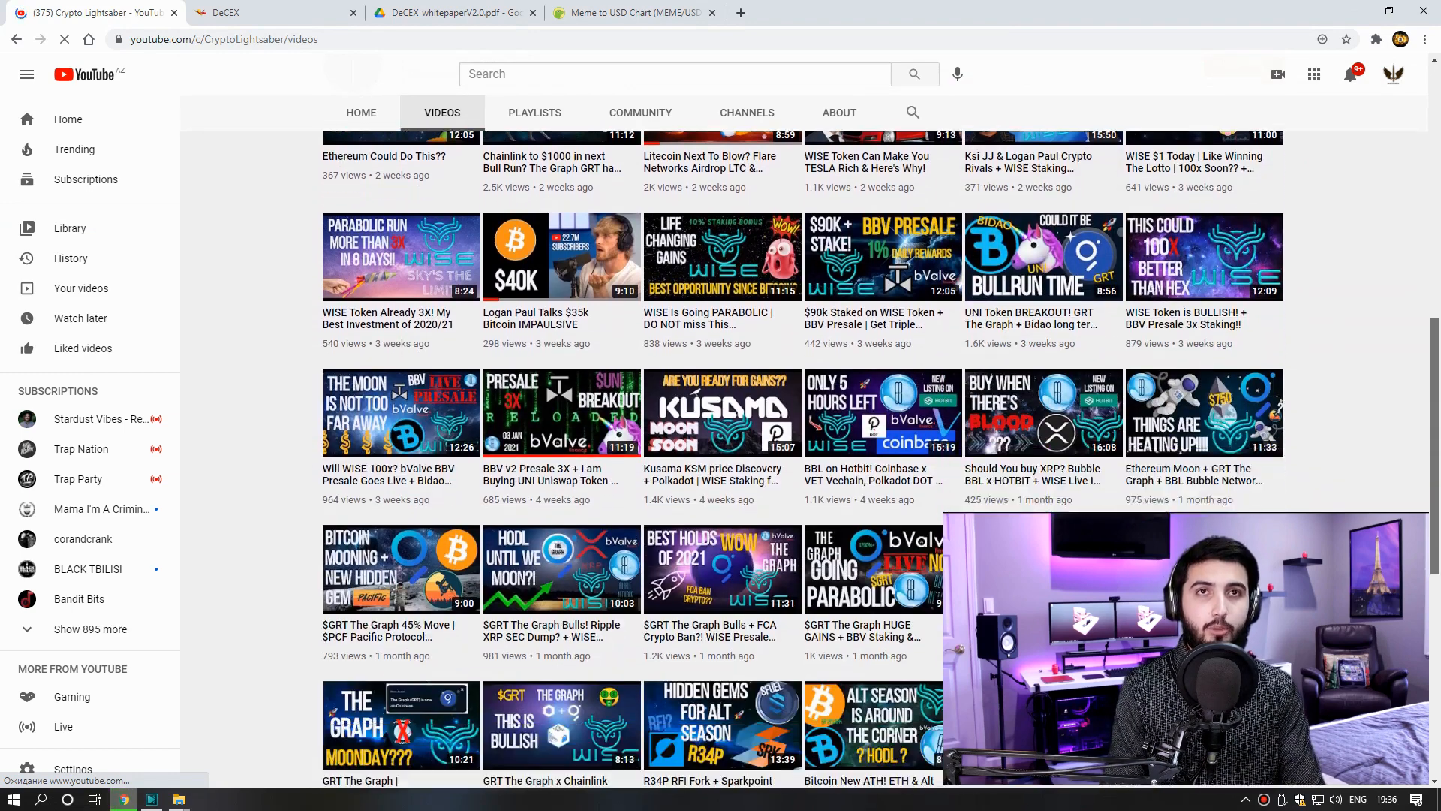
scroll("down", 3)
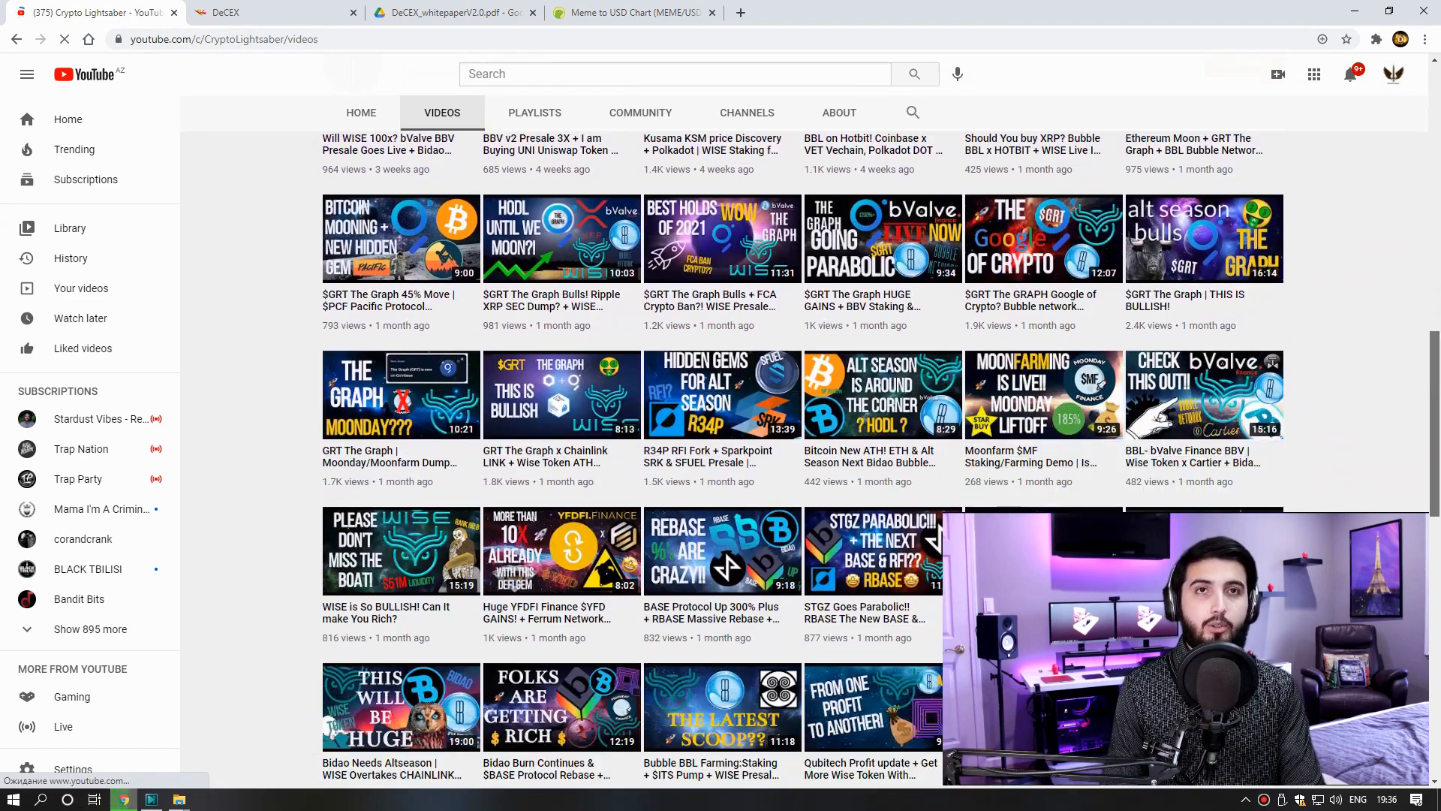
scroll("up", 3)
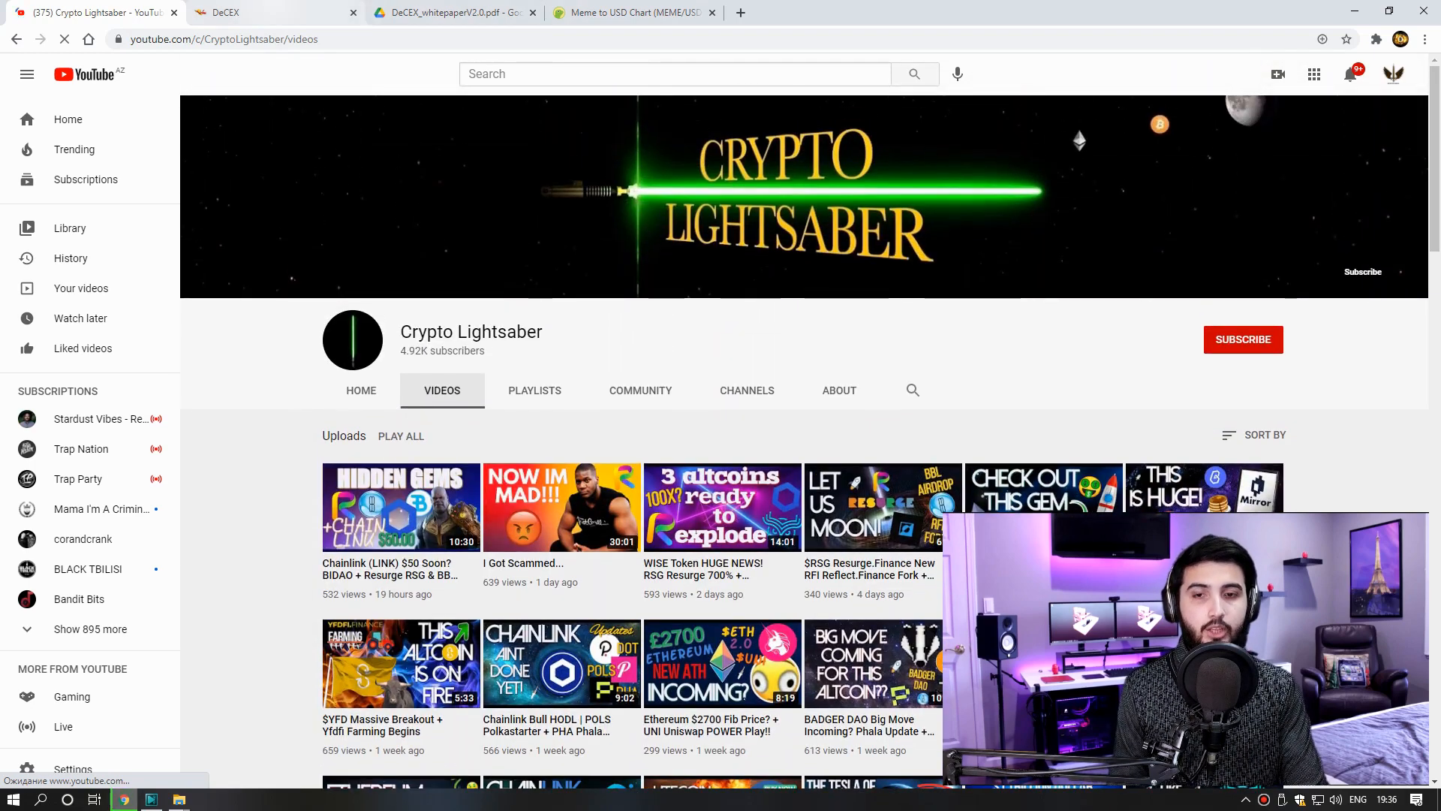
left_click(450, 12)
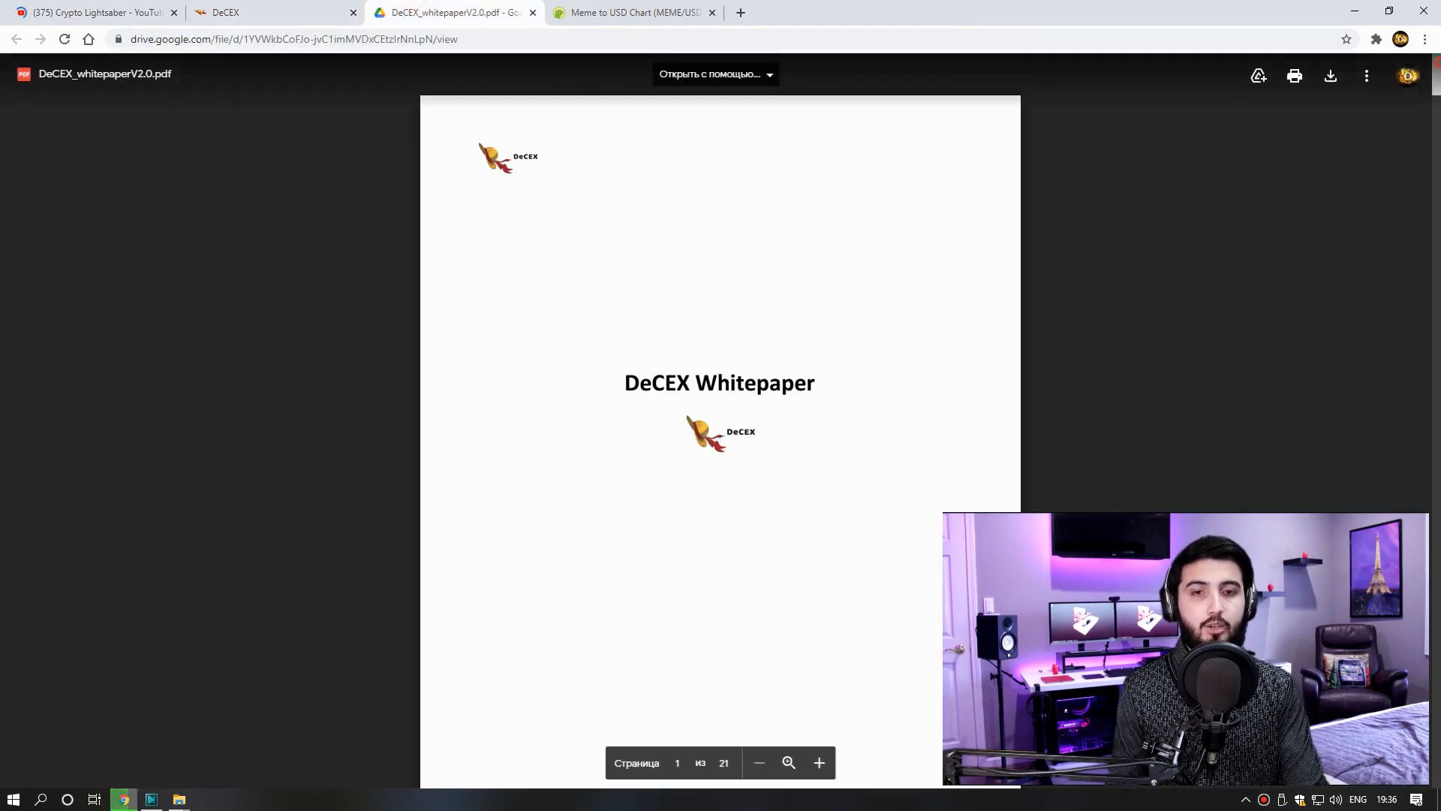
scroll("down", 3)
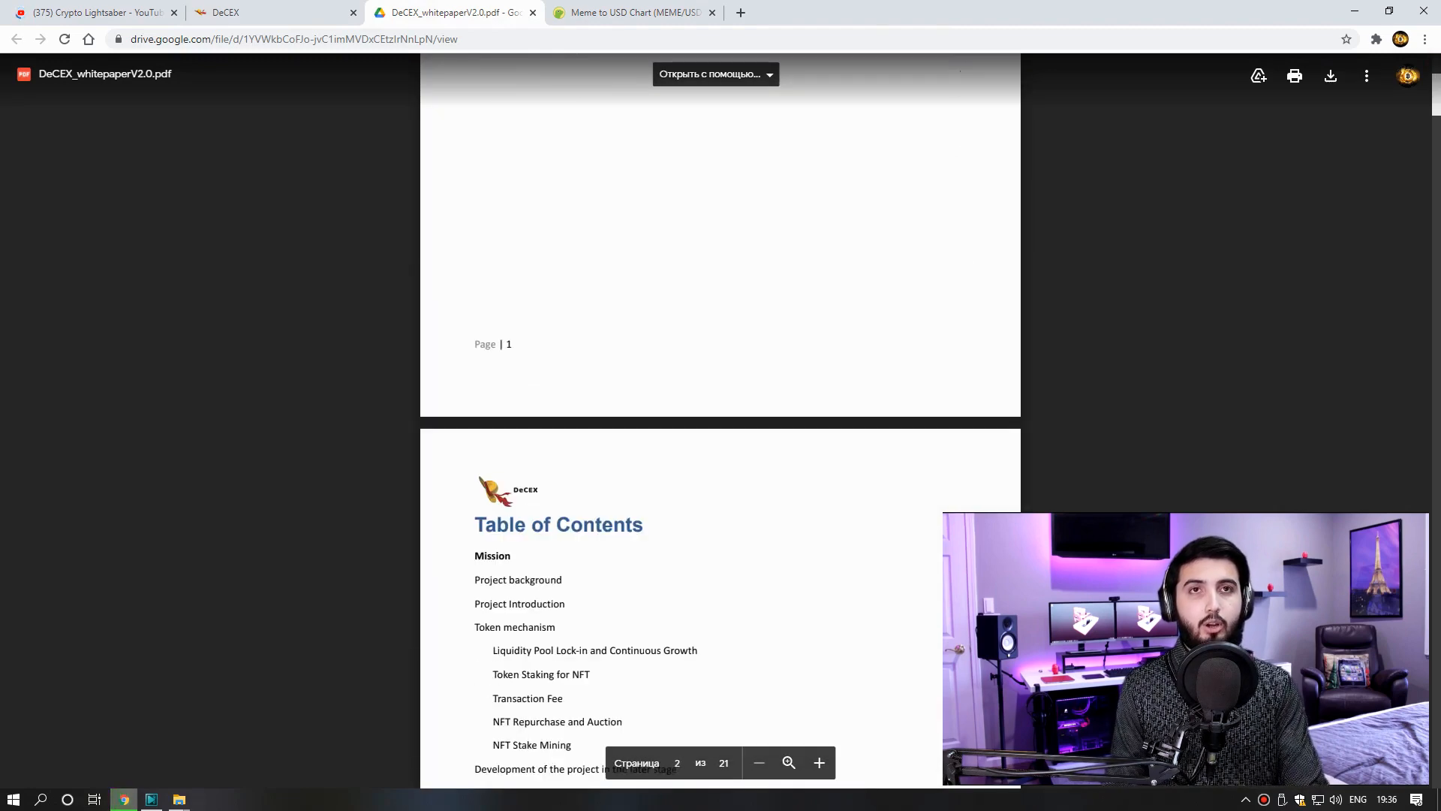
- Switch to the DeCEX tab and scroll down to the footer and back to the top
left_click(267, 12)
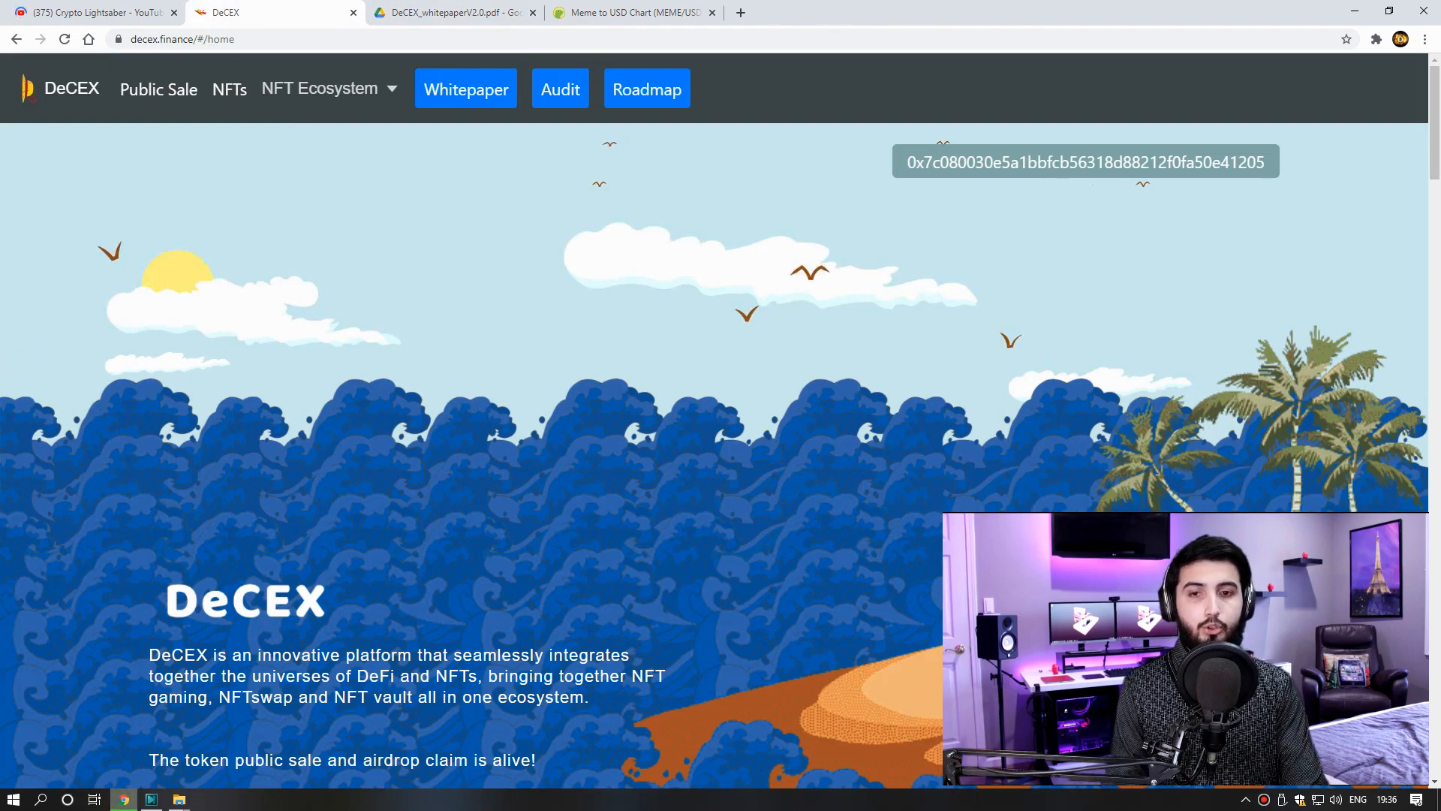
scroll("down", 3)
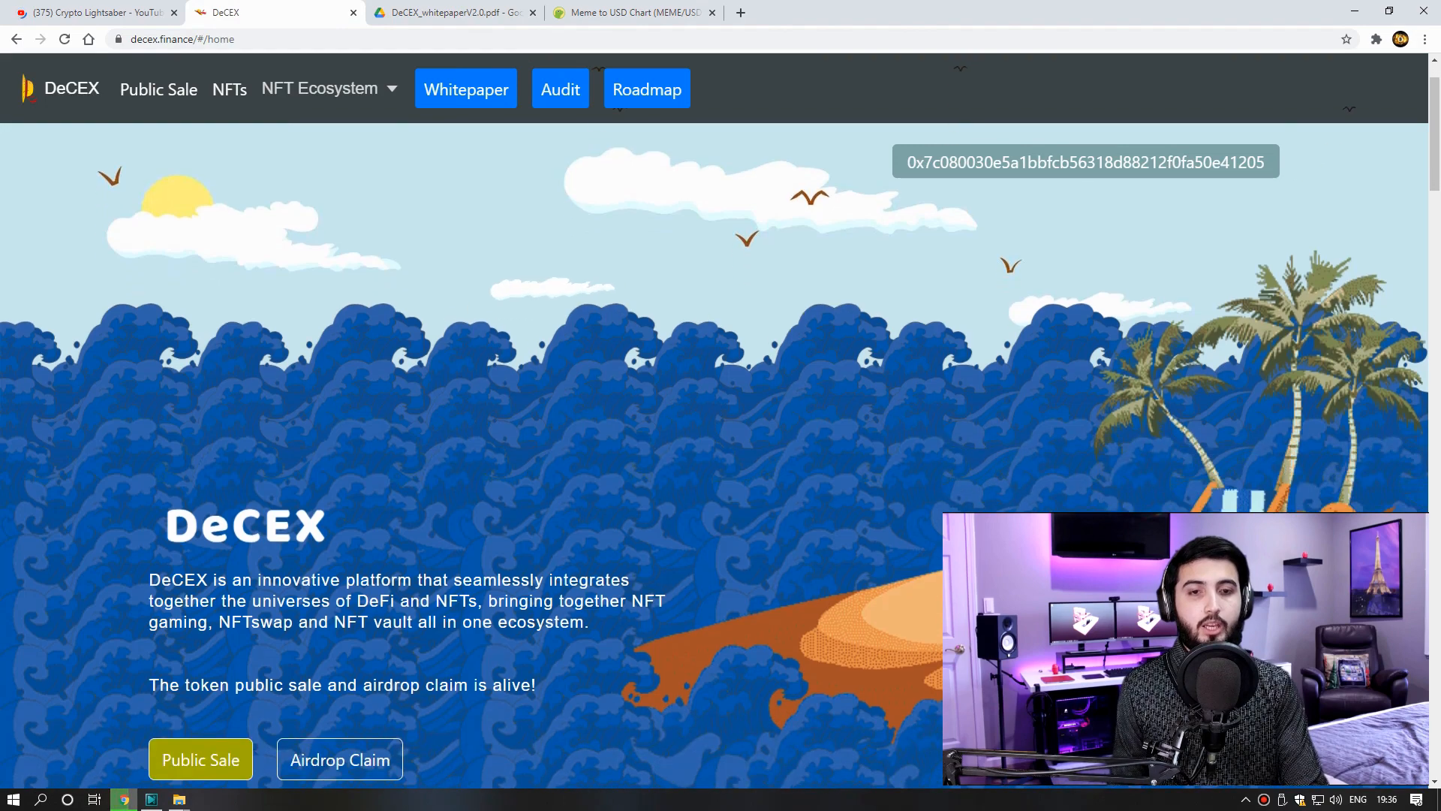
scroll("down", 3)
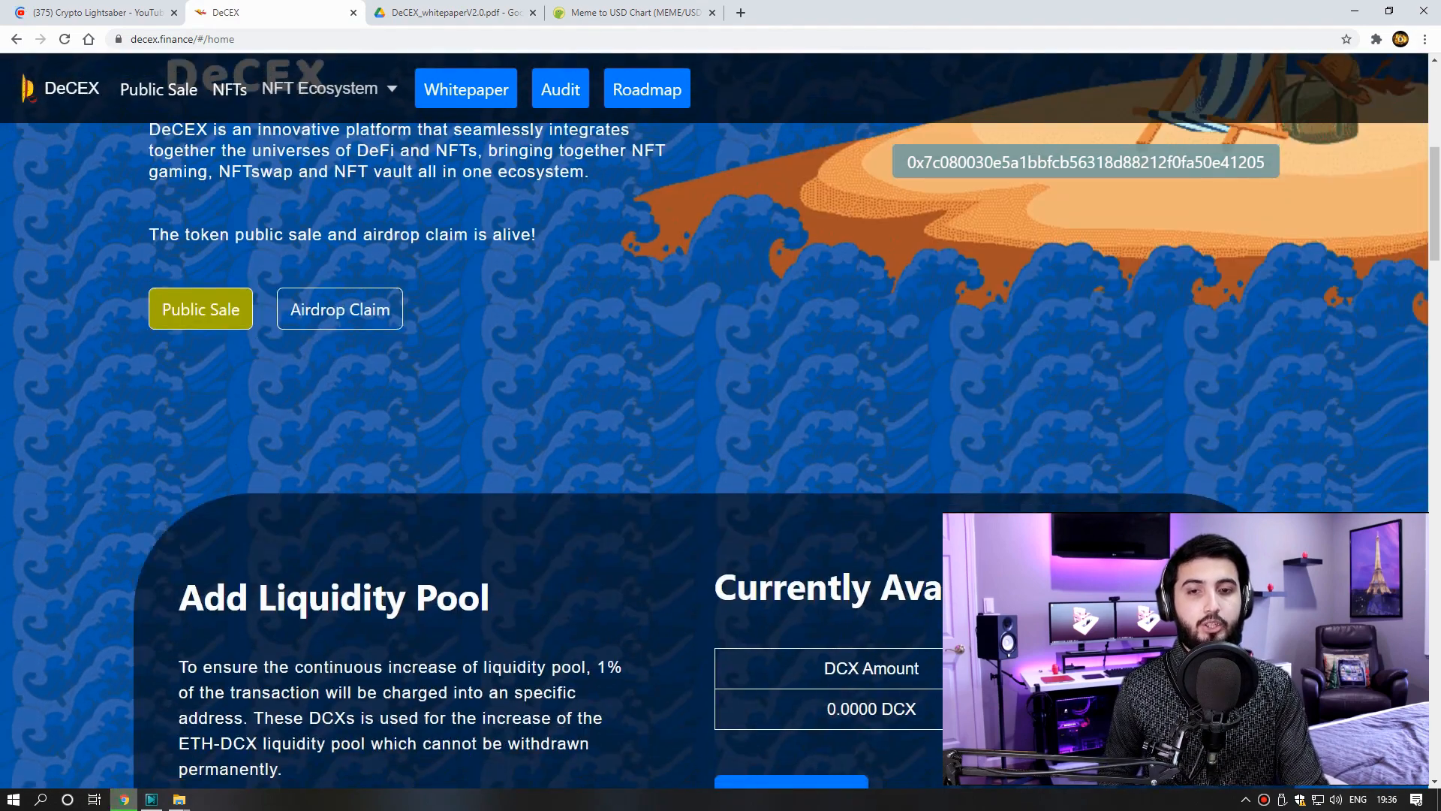
scroll("down", 3)
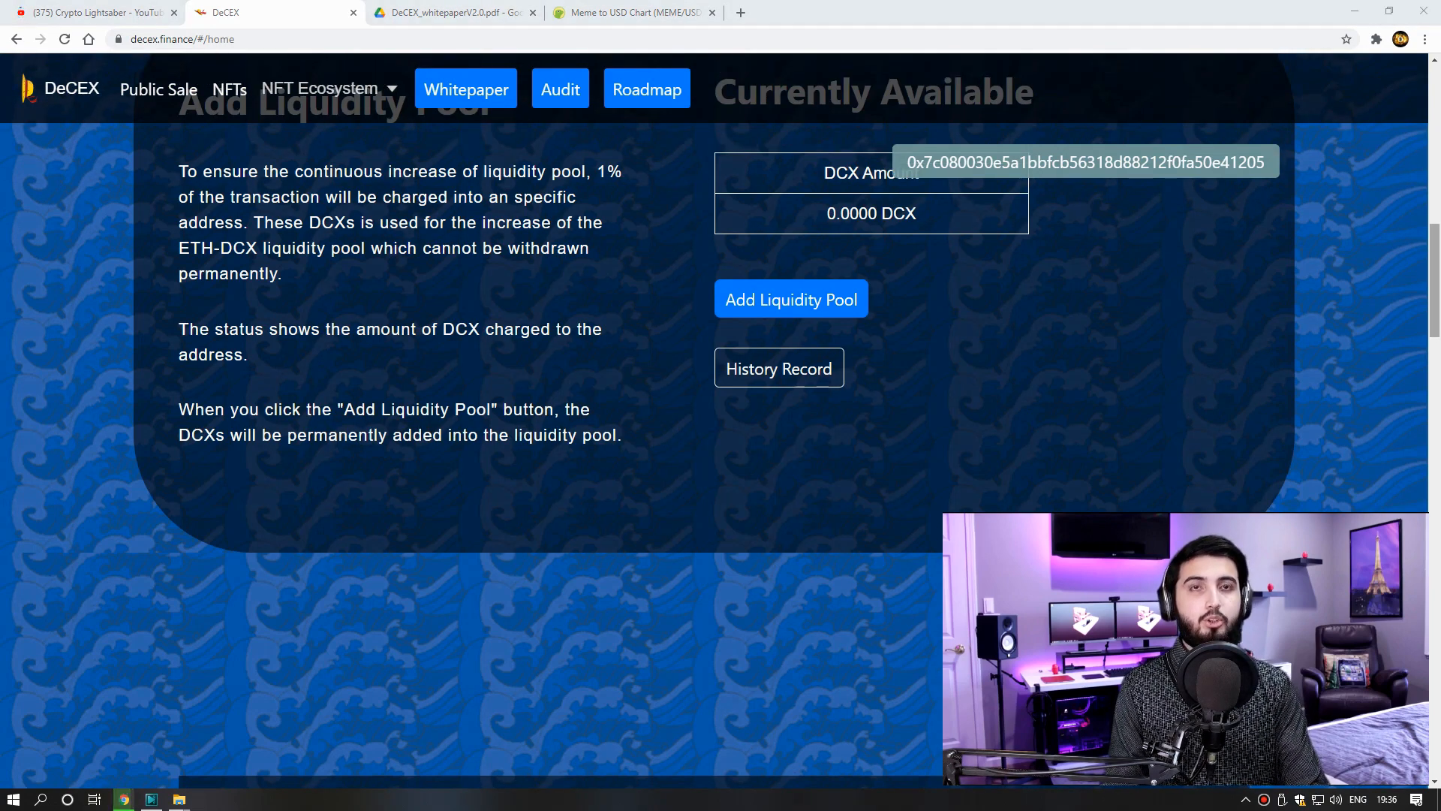
scroll("down", 3)
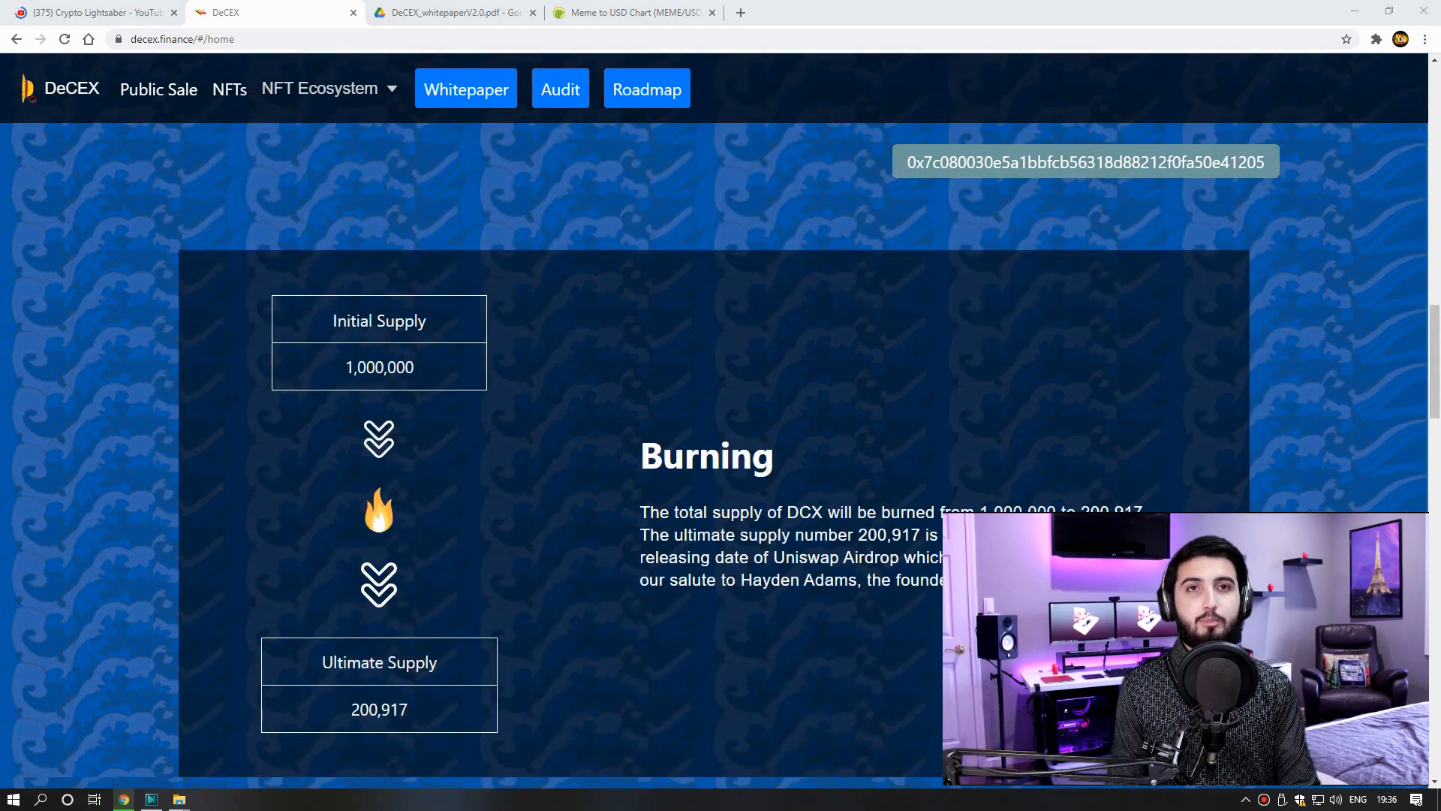
scroll("down", 3)
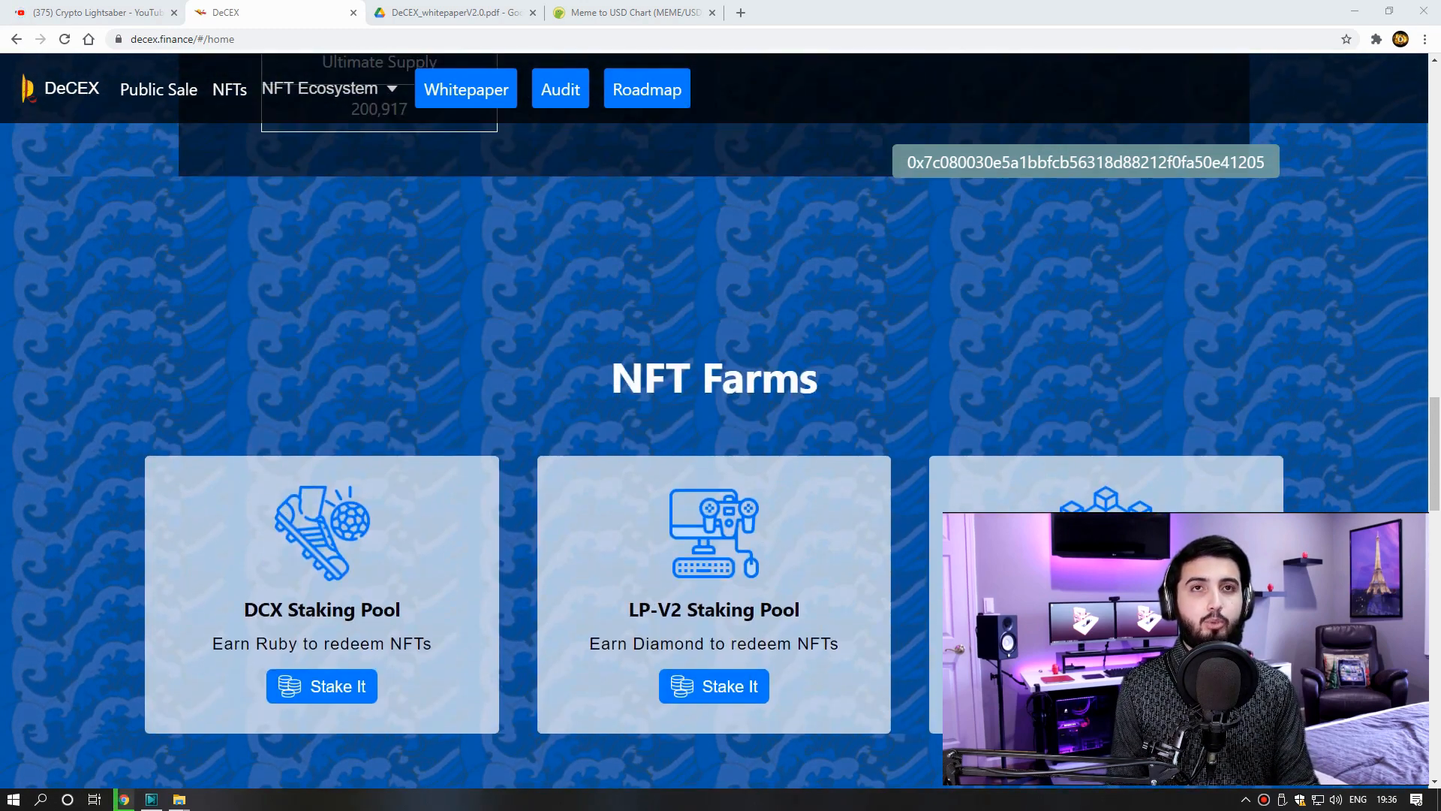
scroll("up", 3)
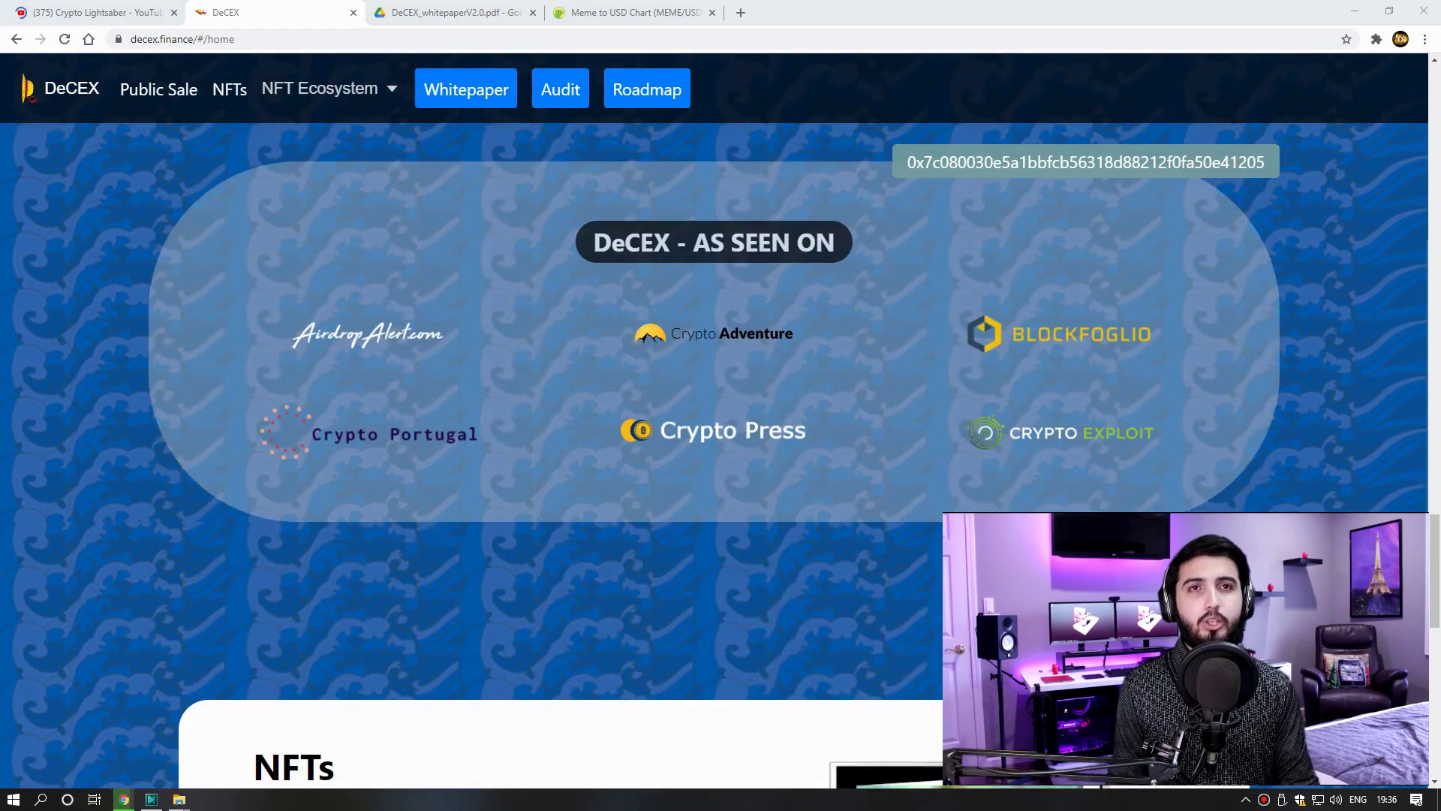
scroll("down", 3)
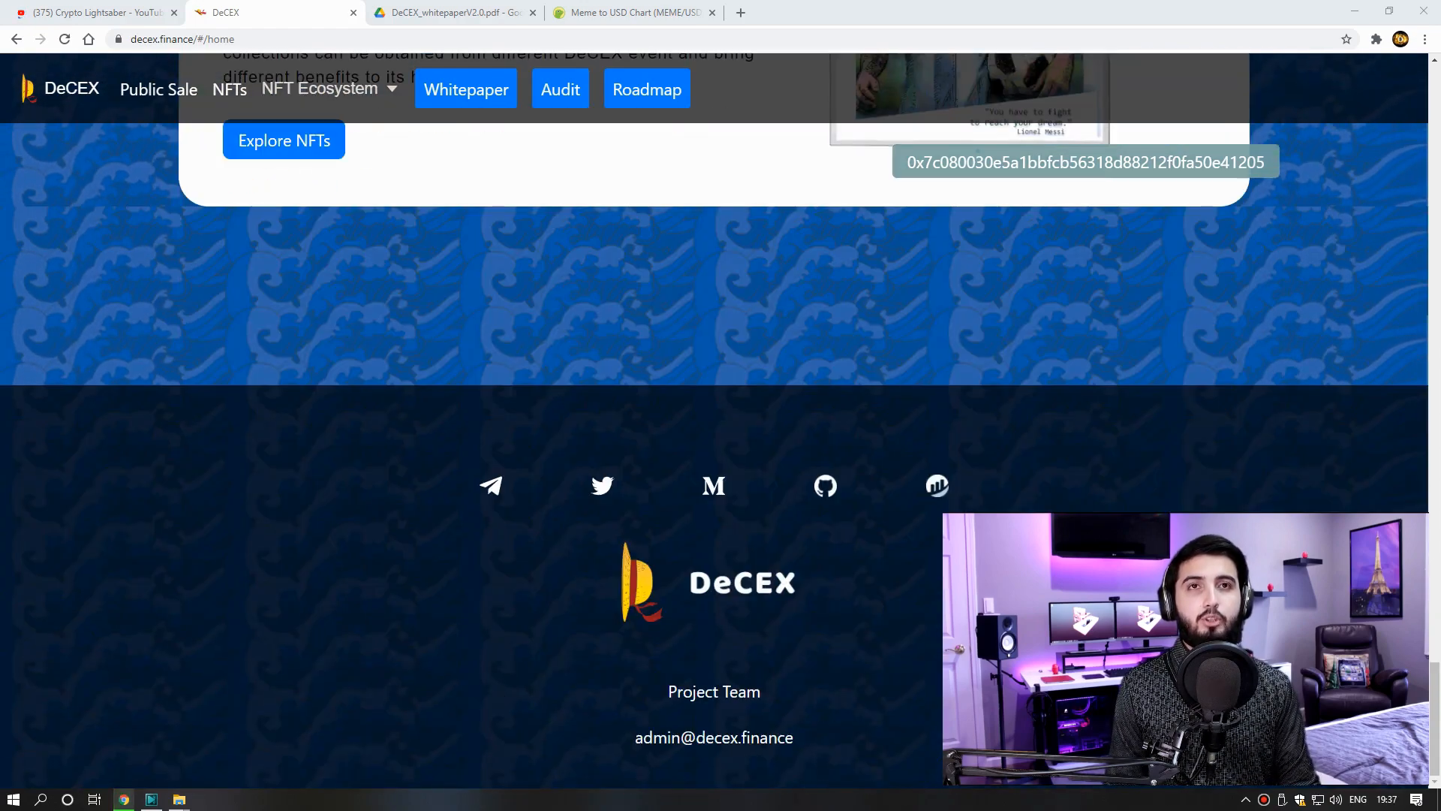
scroll("up", 3)
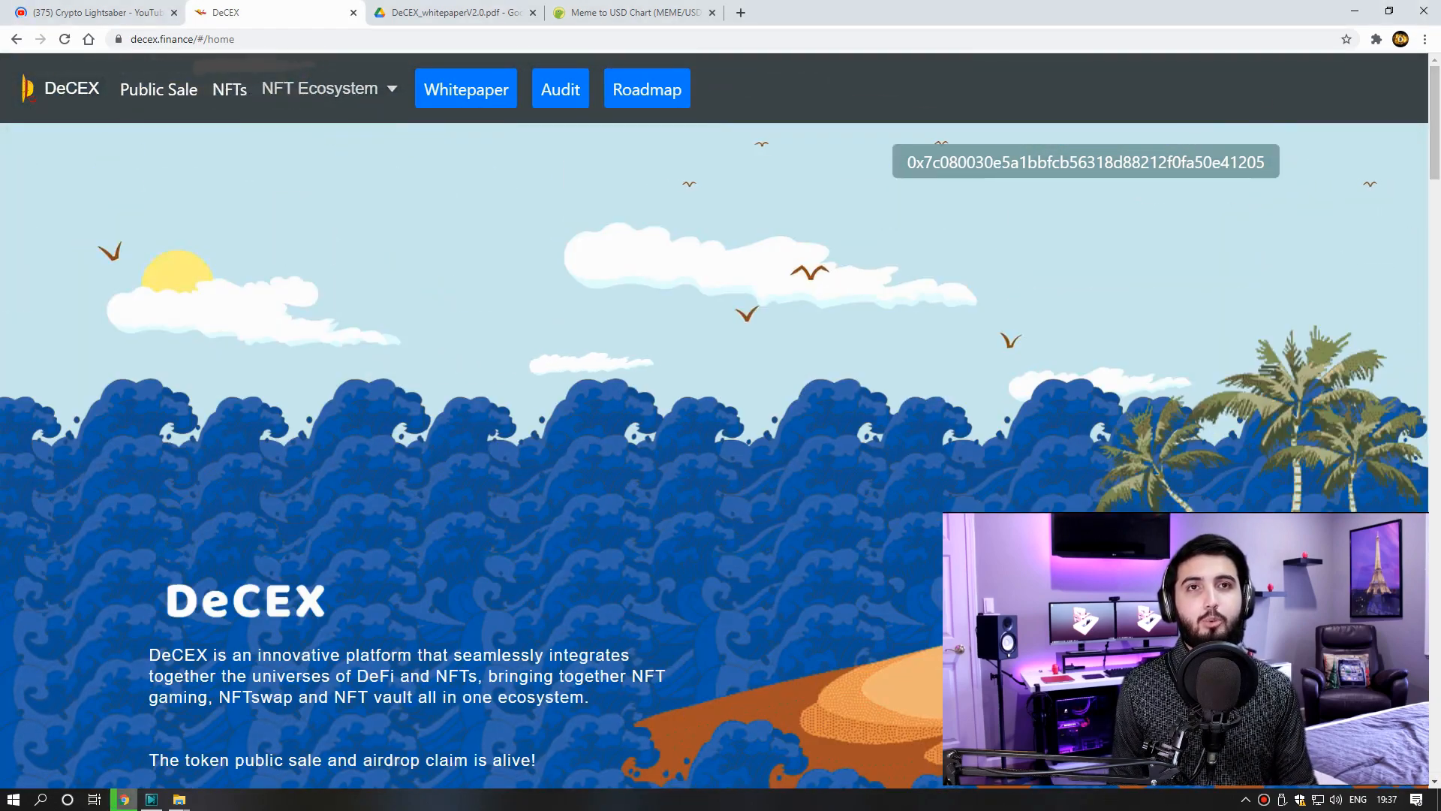